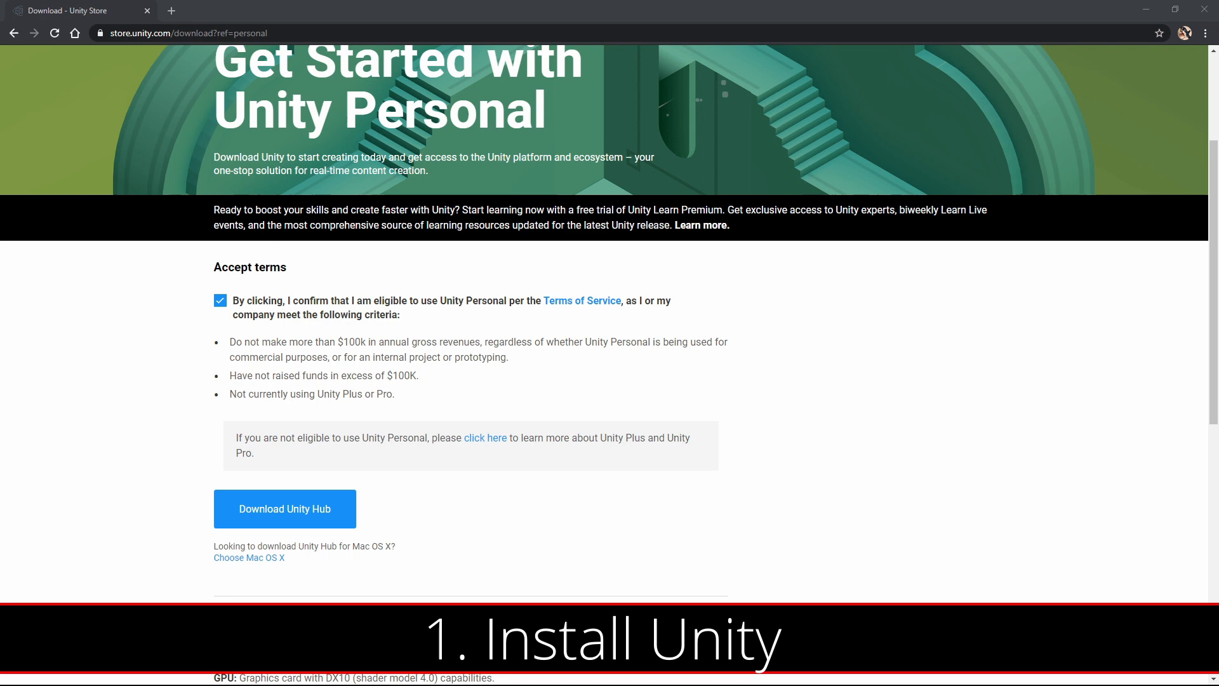
# - Download the Unity Hub installer and check the Installs tab for editor versions
pyautogui.click(285, 508)
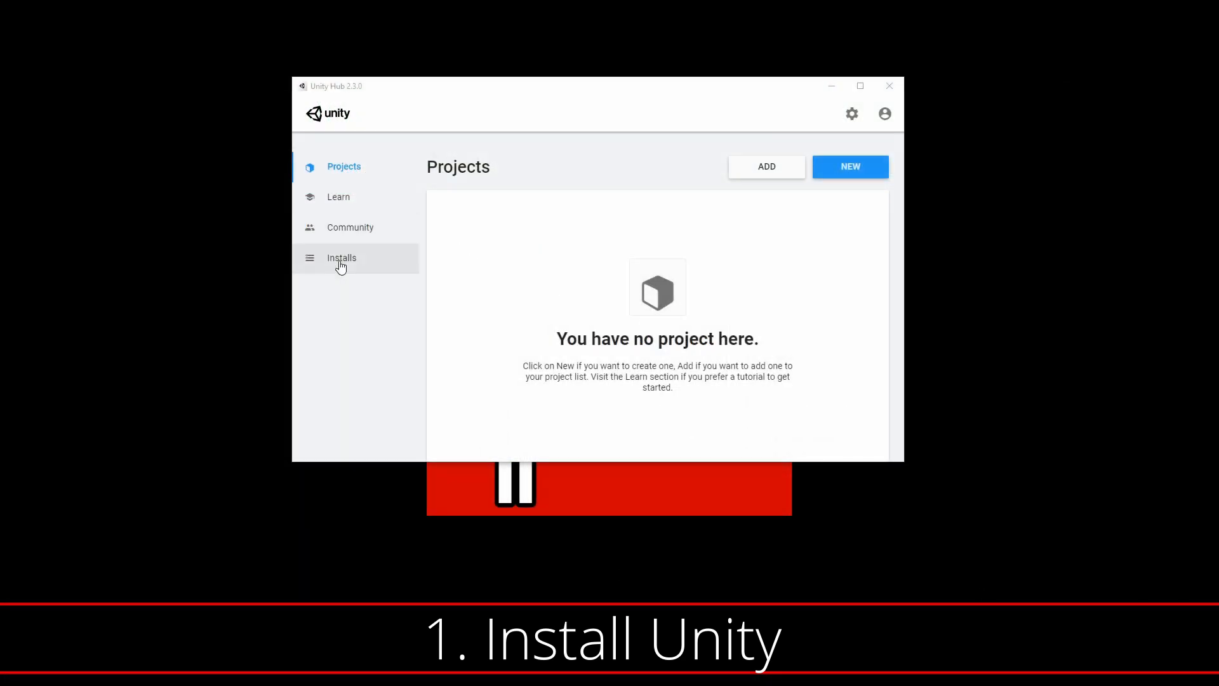
pyautogui.click(766, 167)
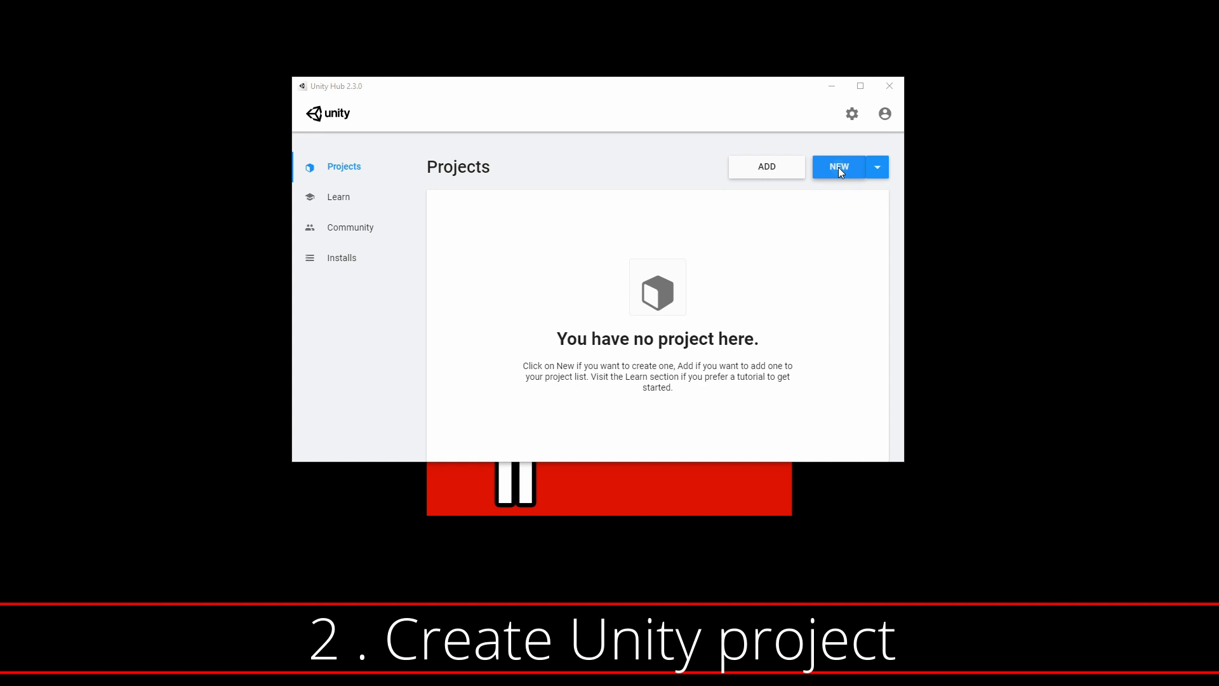
# - Create a new 3D project named 3dGameKitWwise from the 3D template
pyautogui.click(839, 166)
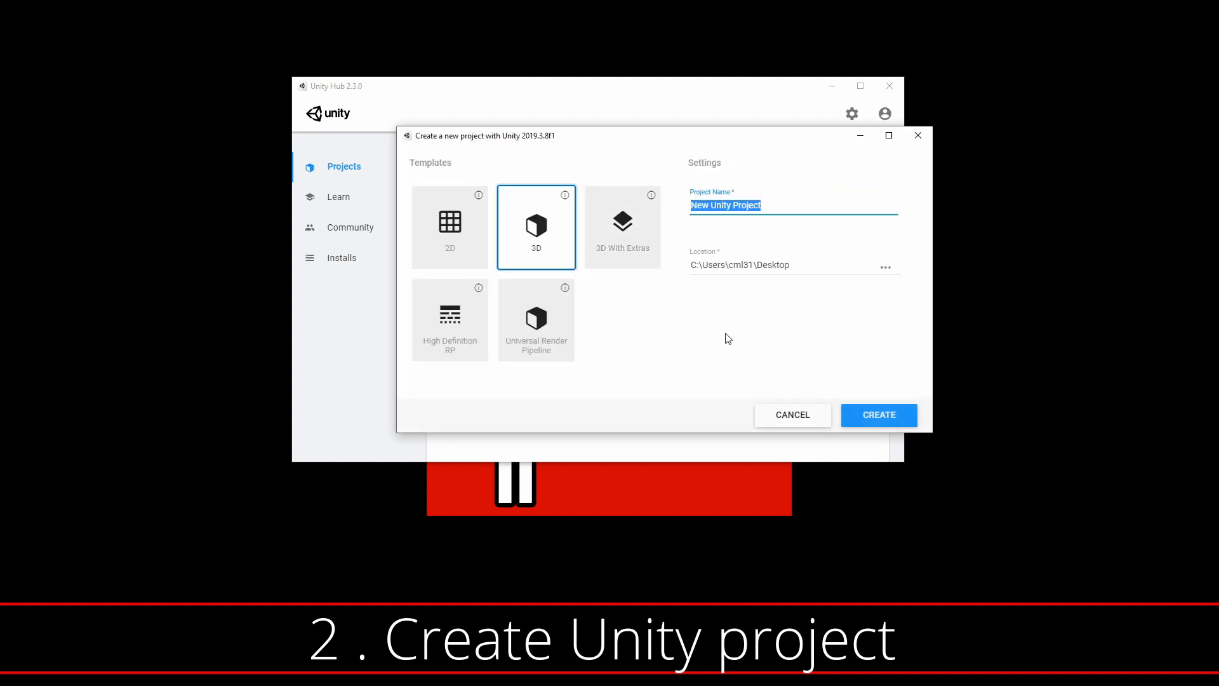
pyautogui.write('3dGam')
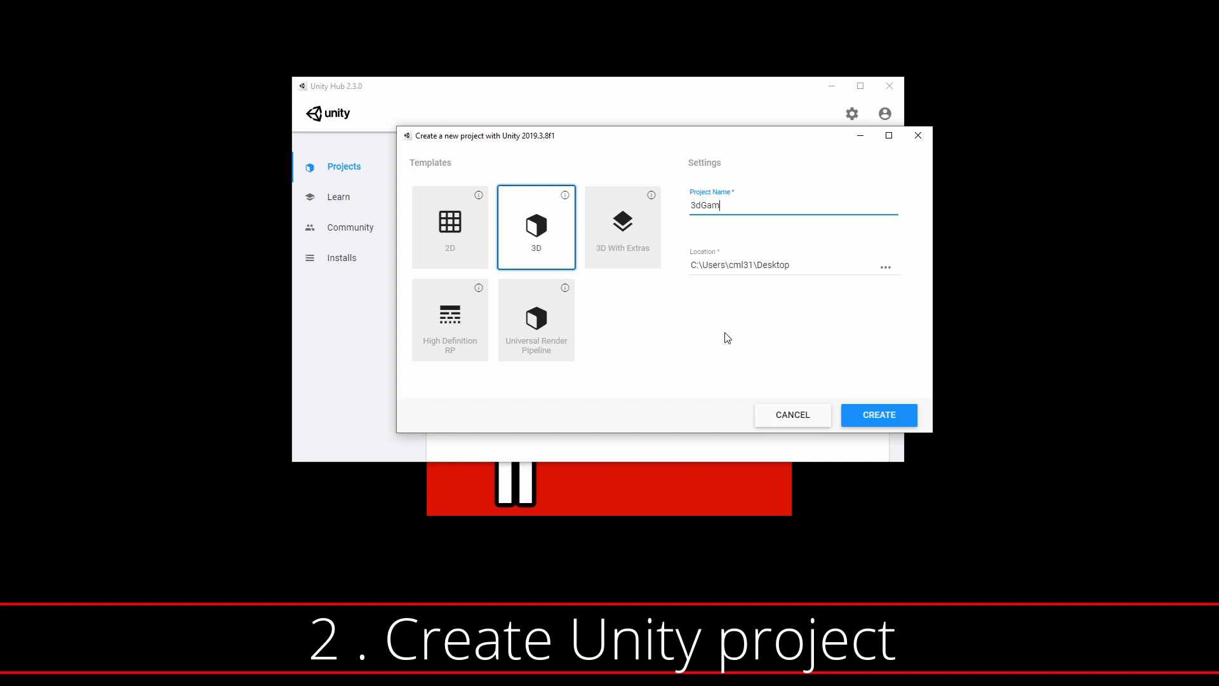
pyautogui.write('eKitWwise')
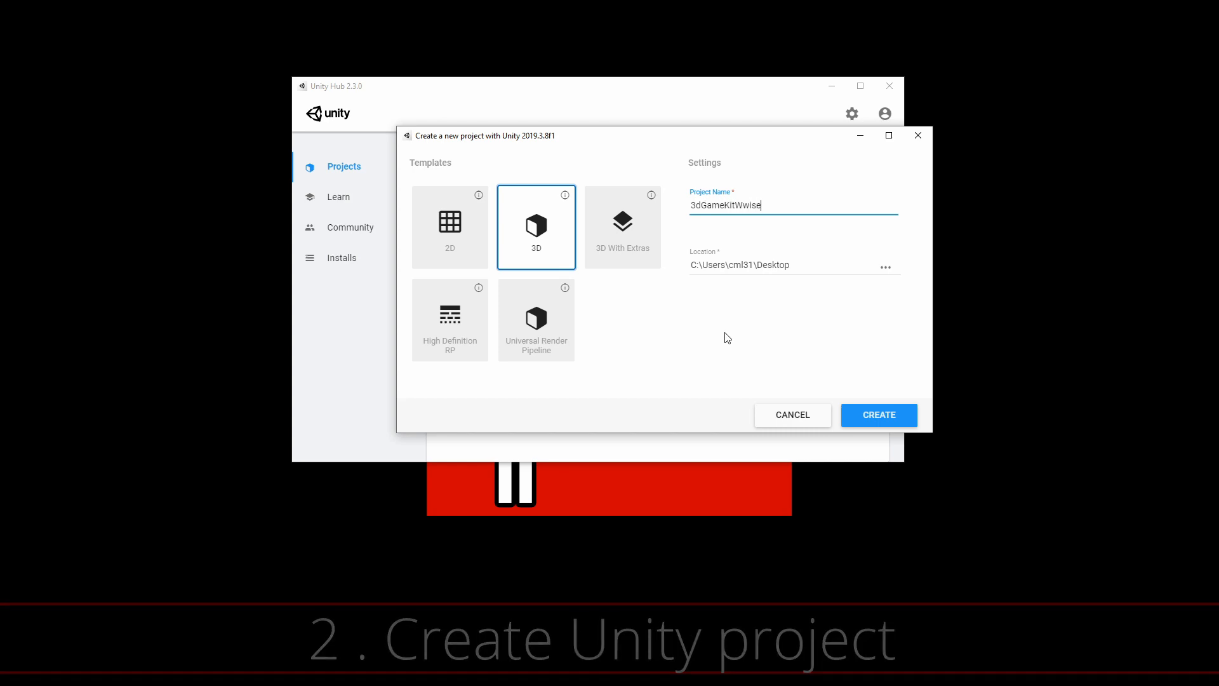
pyautogui.click(877, 415)
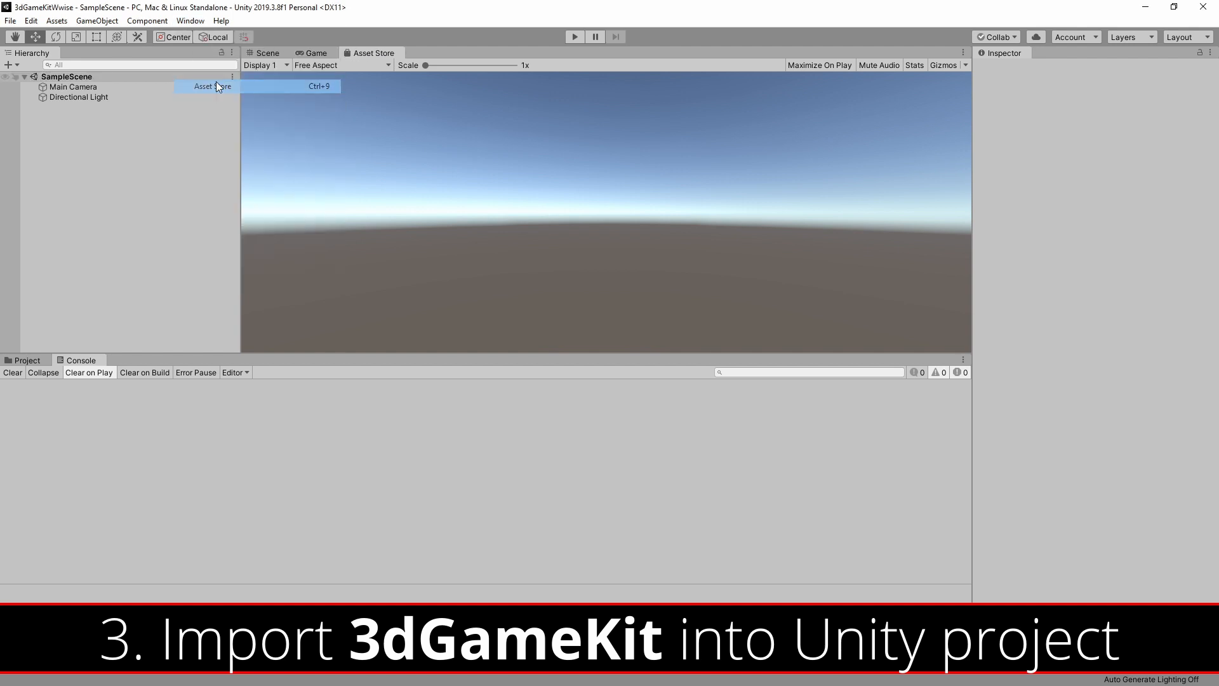
# - Find the free 3D Game Kit in the Asset Store and start its import
pyautogui.click(205, 86)
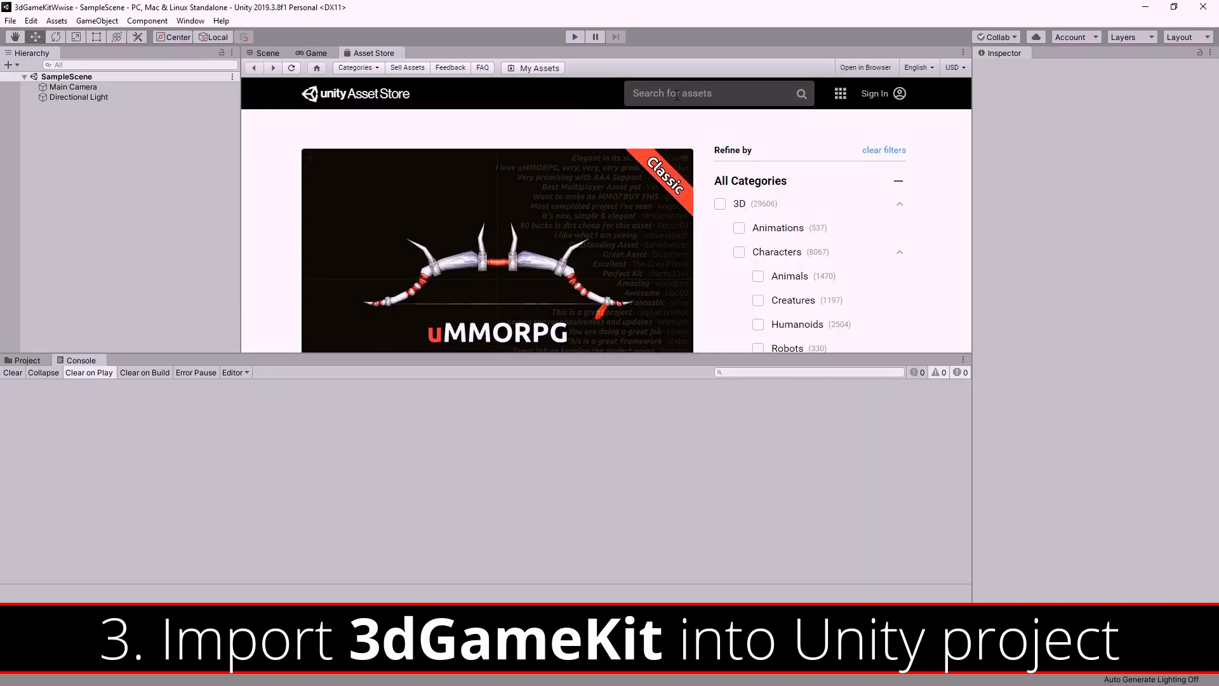
pyautogui.click(700, 92)
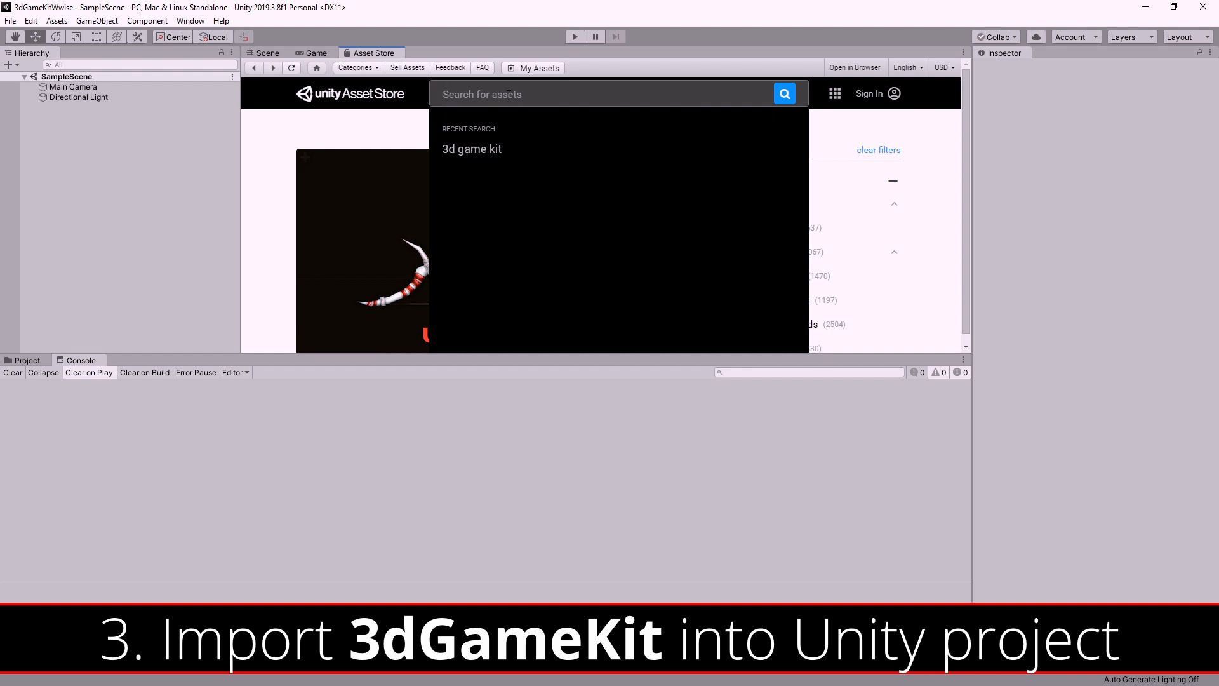
pyautogui.click(471, 148)
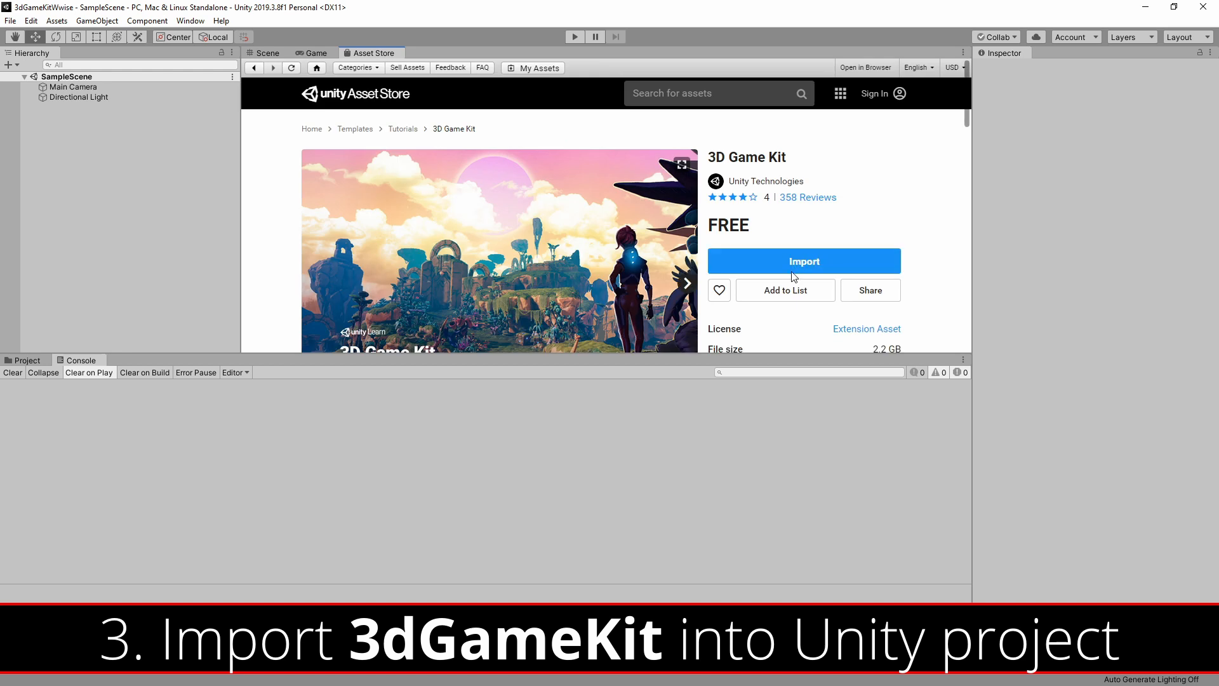
pyautogui.click(804, 261)
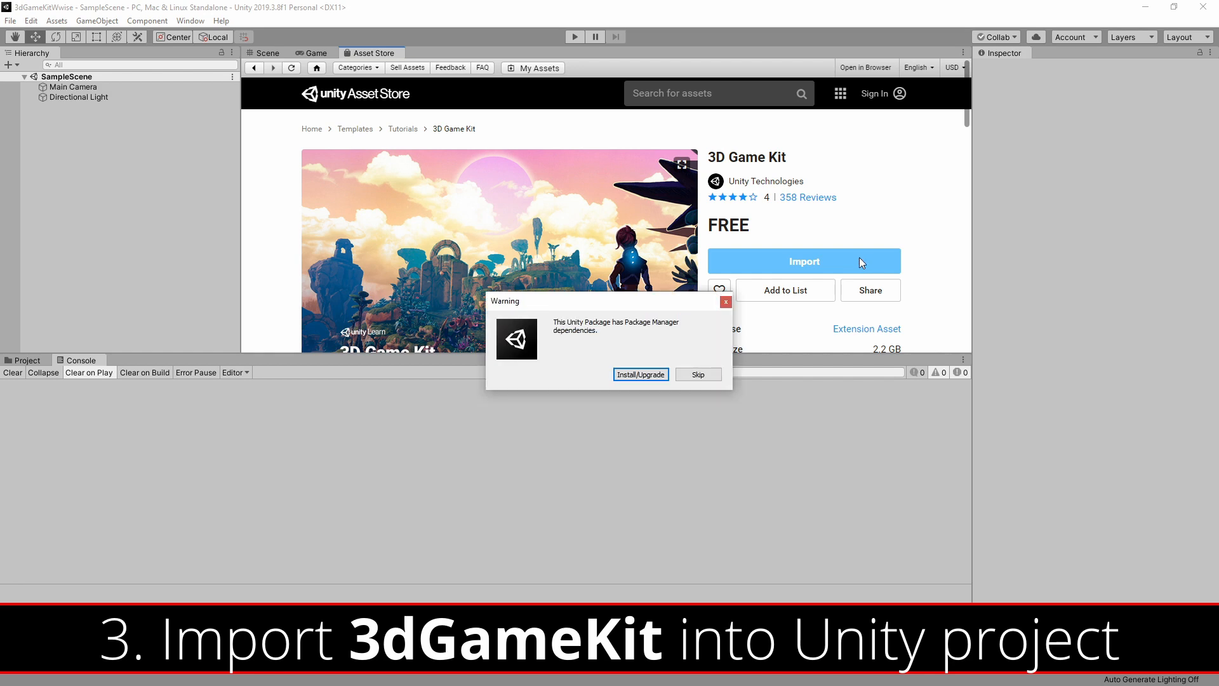
pyautogui.moveTo(597, 449)
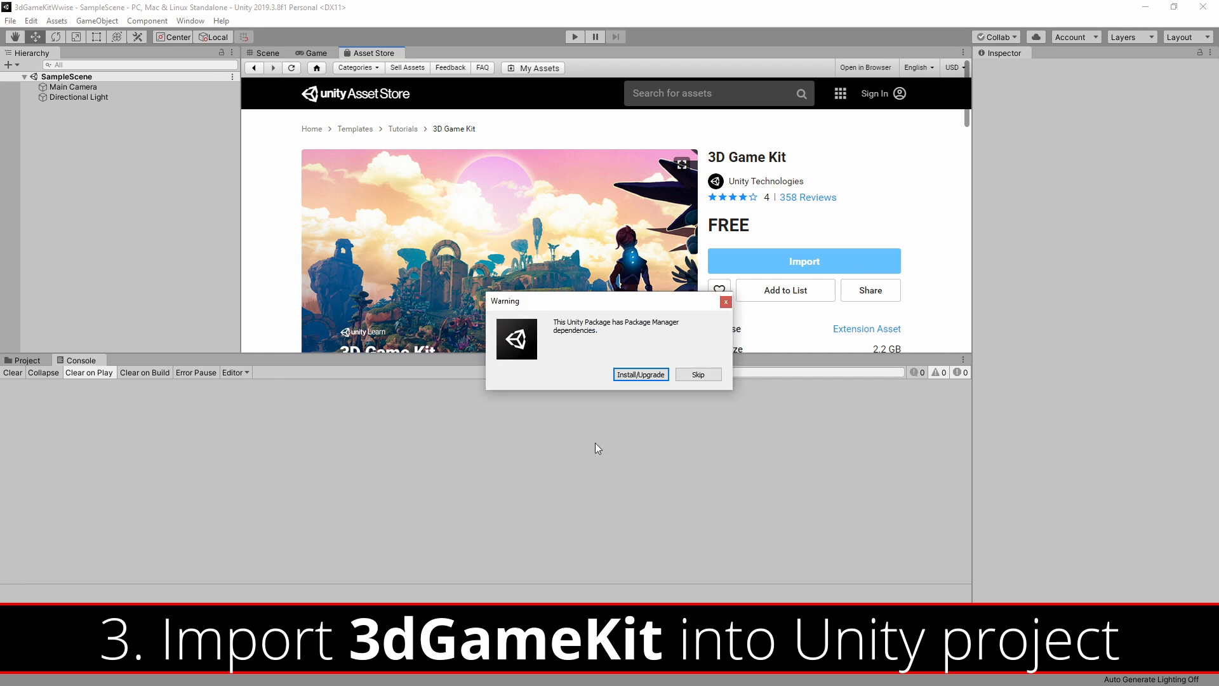
# - Install the kit's package dependencies and import all its files into the project
pyautogui.click(640, 373)
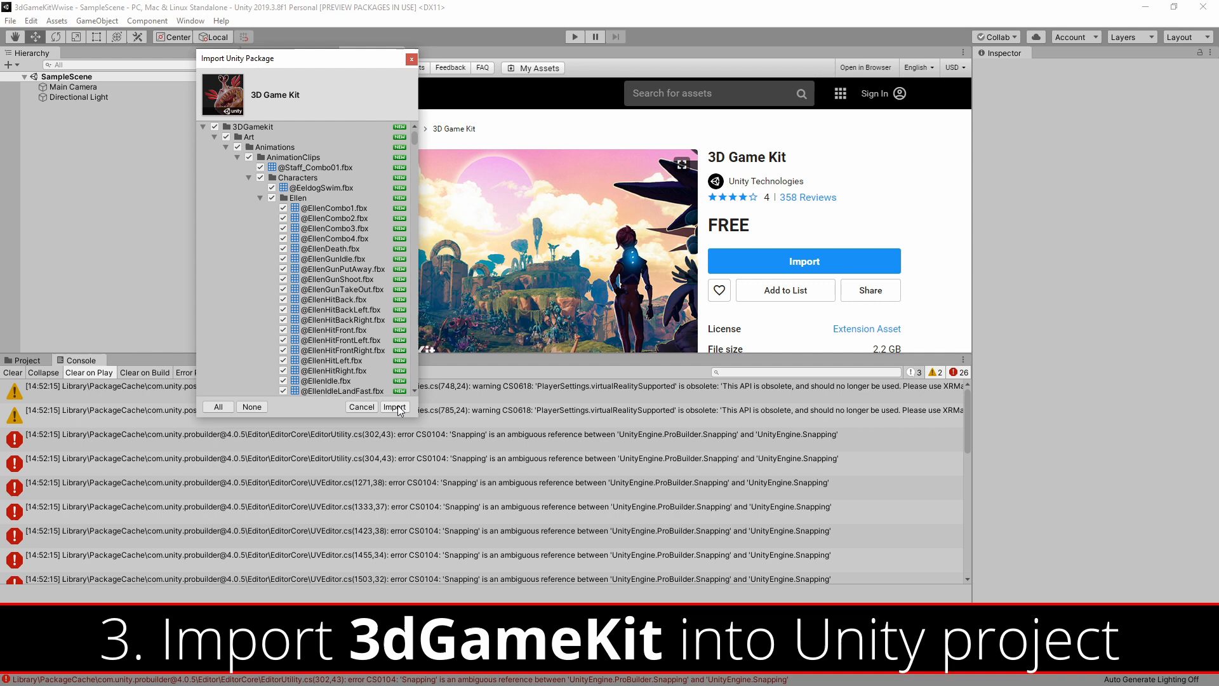
pyautogui.click(394, 407)
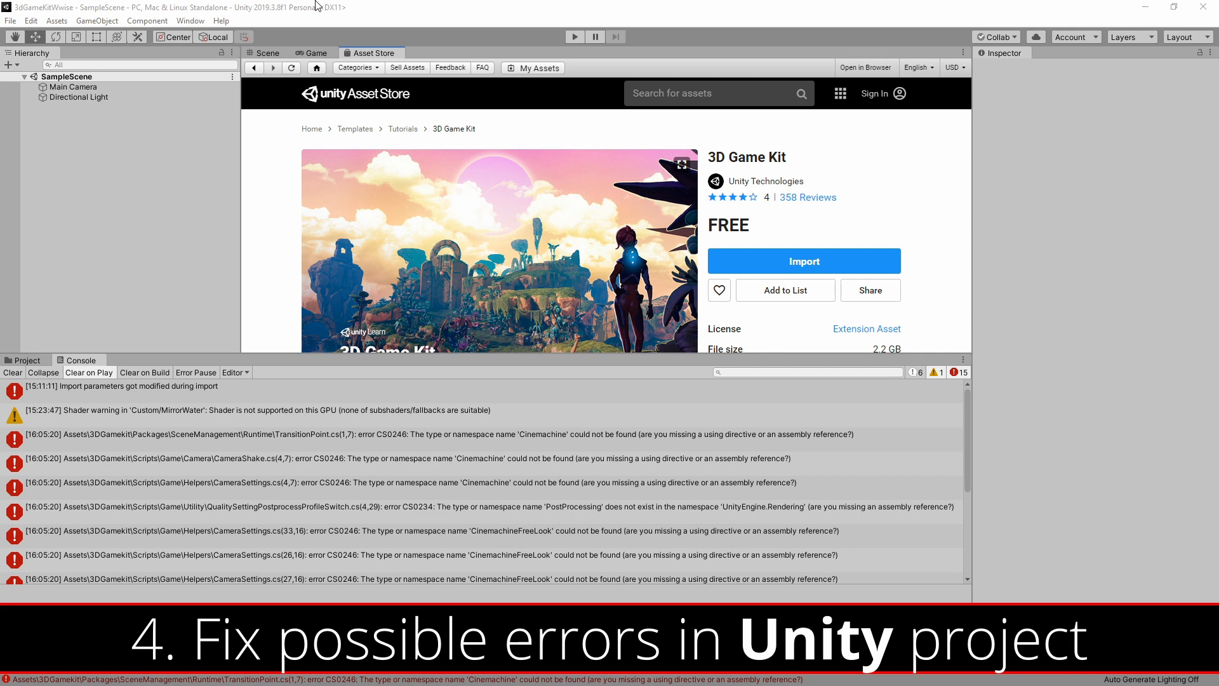
pyautogui.moveTo(185, 29)
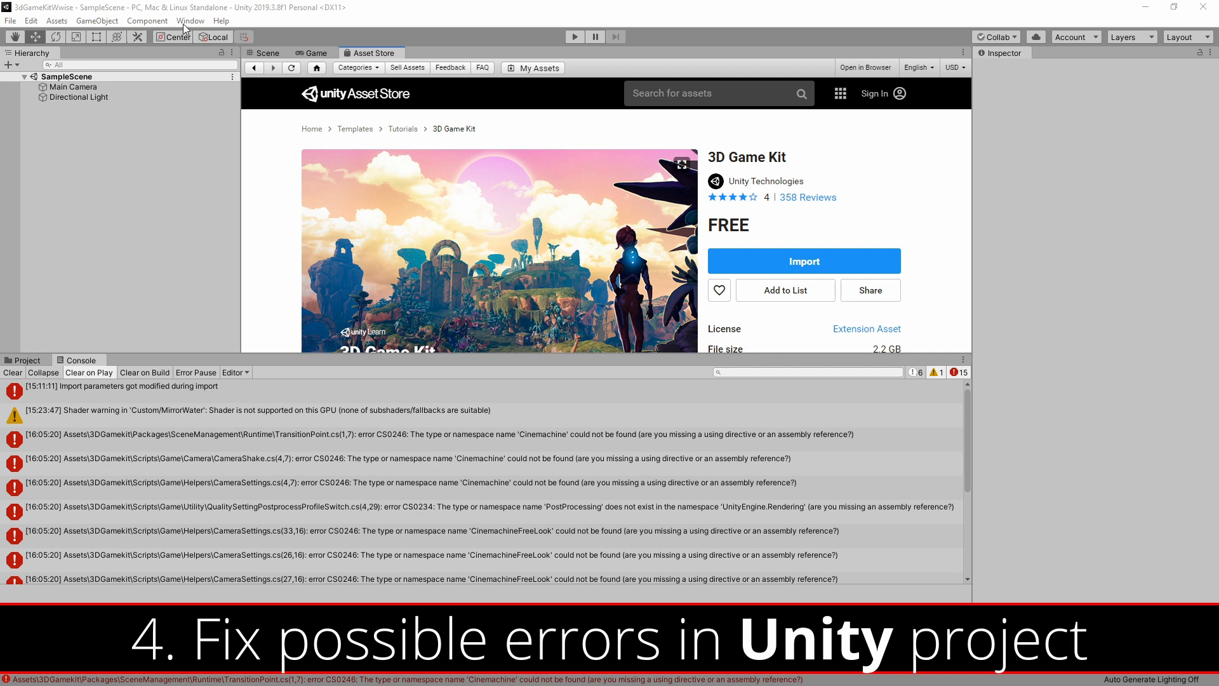
# - Install Cinemachine and Post Processing in Package Manager to clear the console errors
pyautogui.click(190, 21)
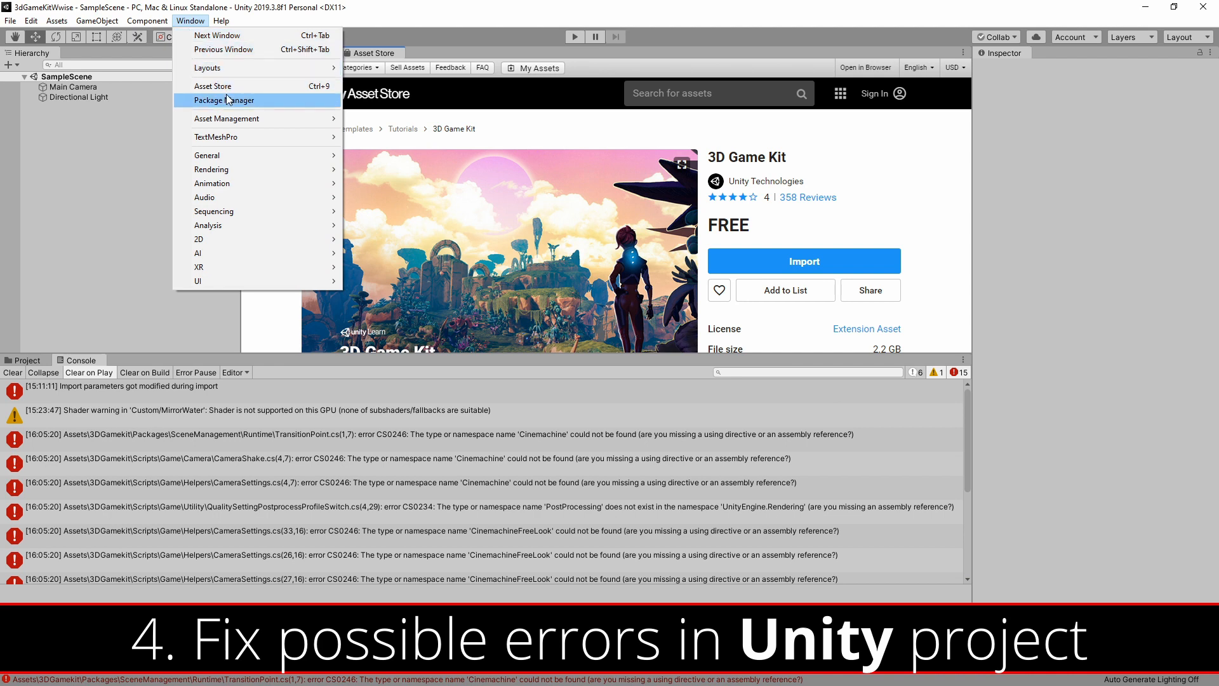
pyautogui.click(225, 99)
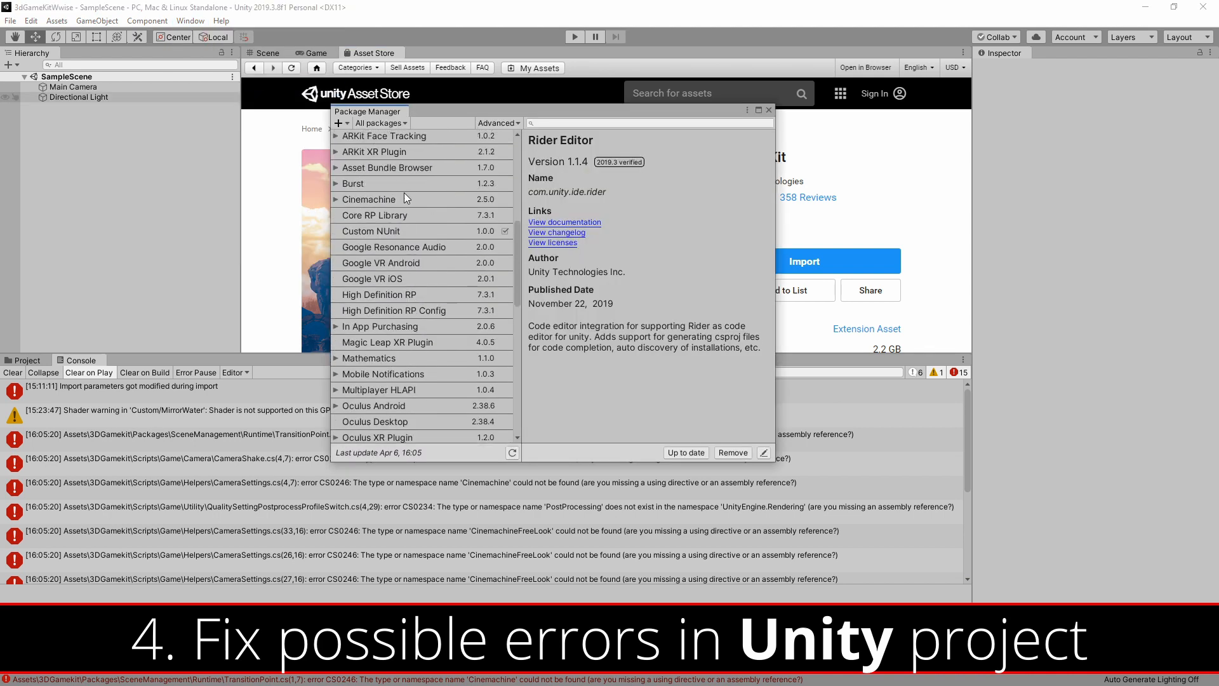
pyautogui.click(368, 199)
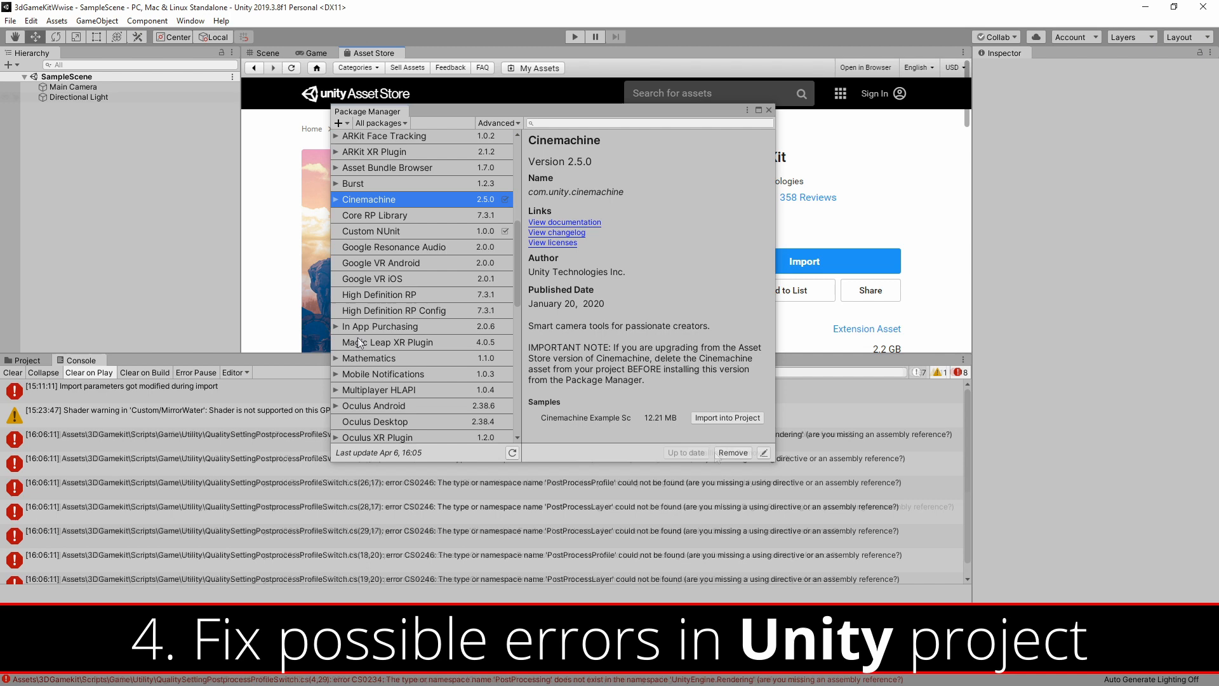
pyautogui.click(376, 370)
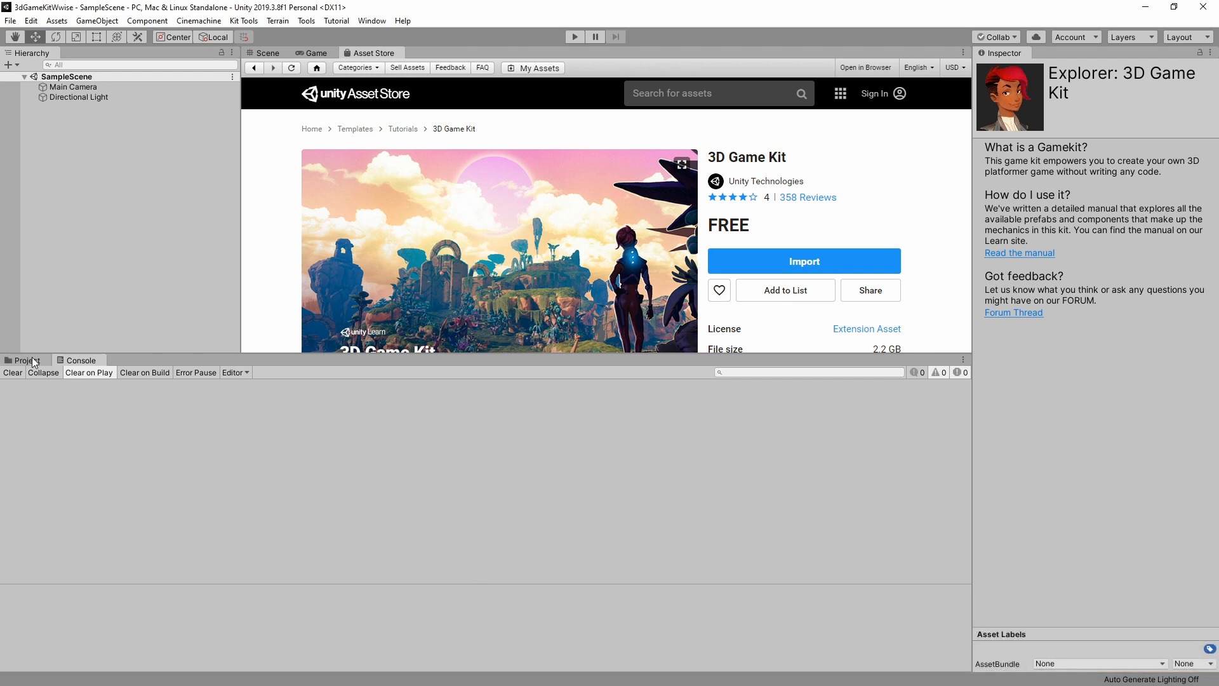
# - Open the Level1 scene from the kit's GamePlay scenes folder
pyautogui.click(26, 359)
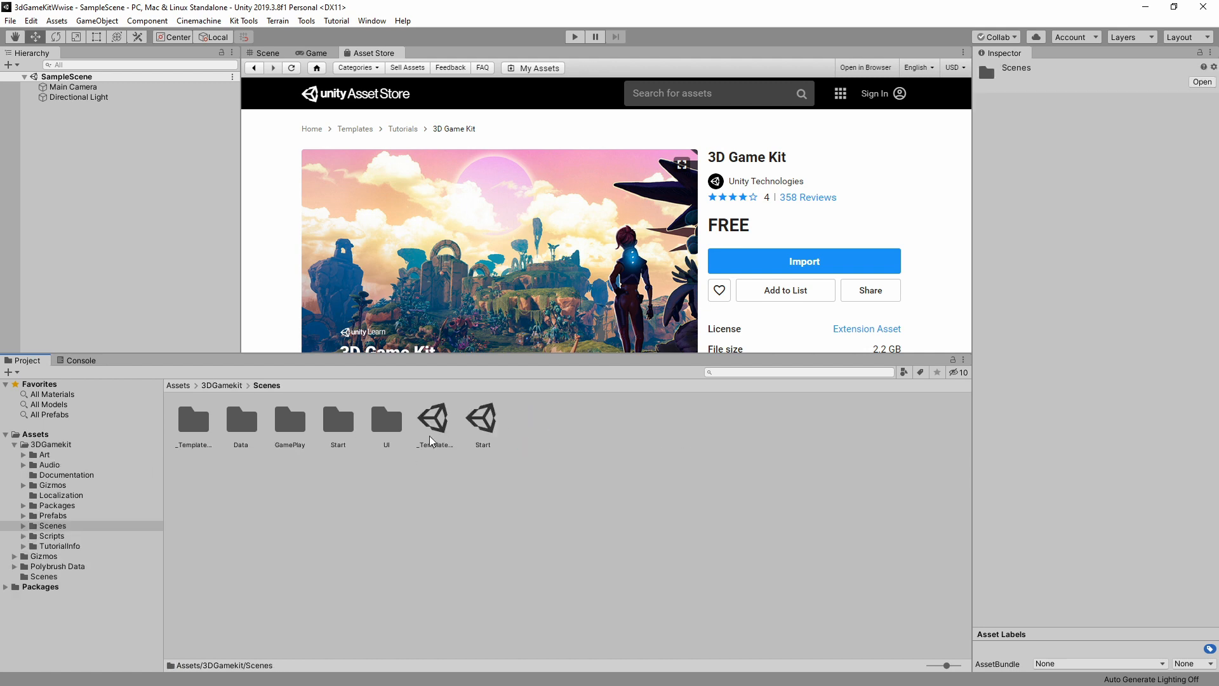
pyautogui.doubleClick(290, 418)
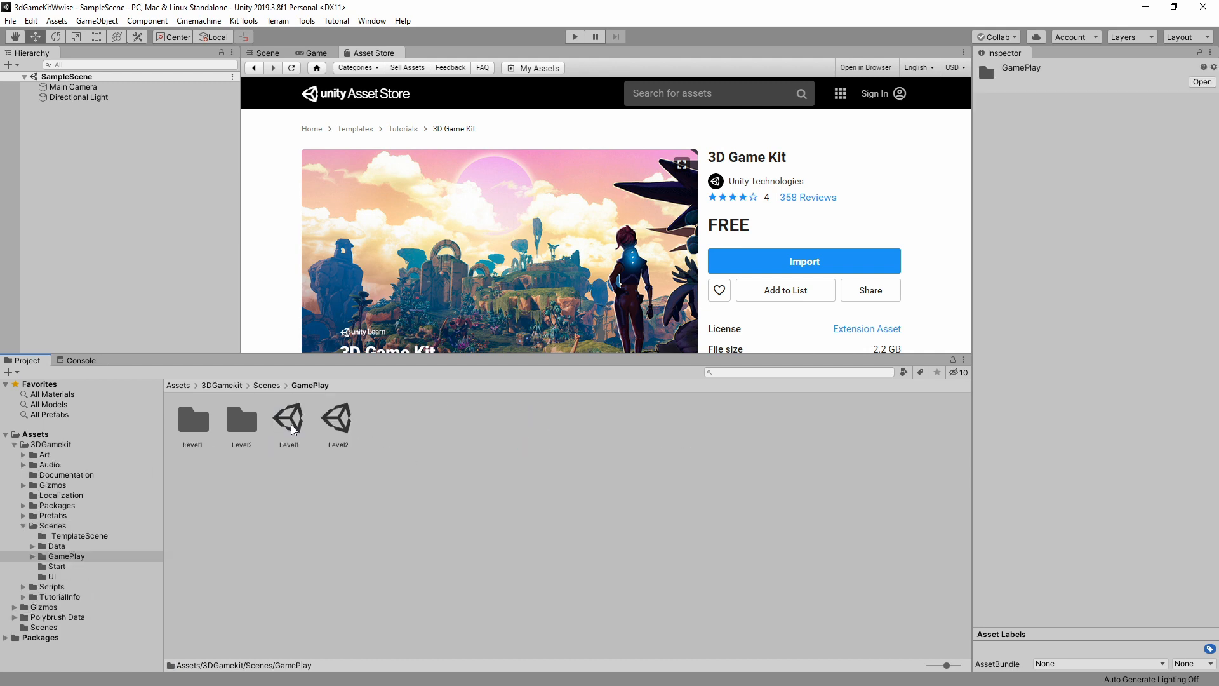
pyautogui.click(288, 416)
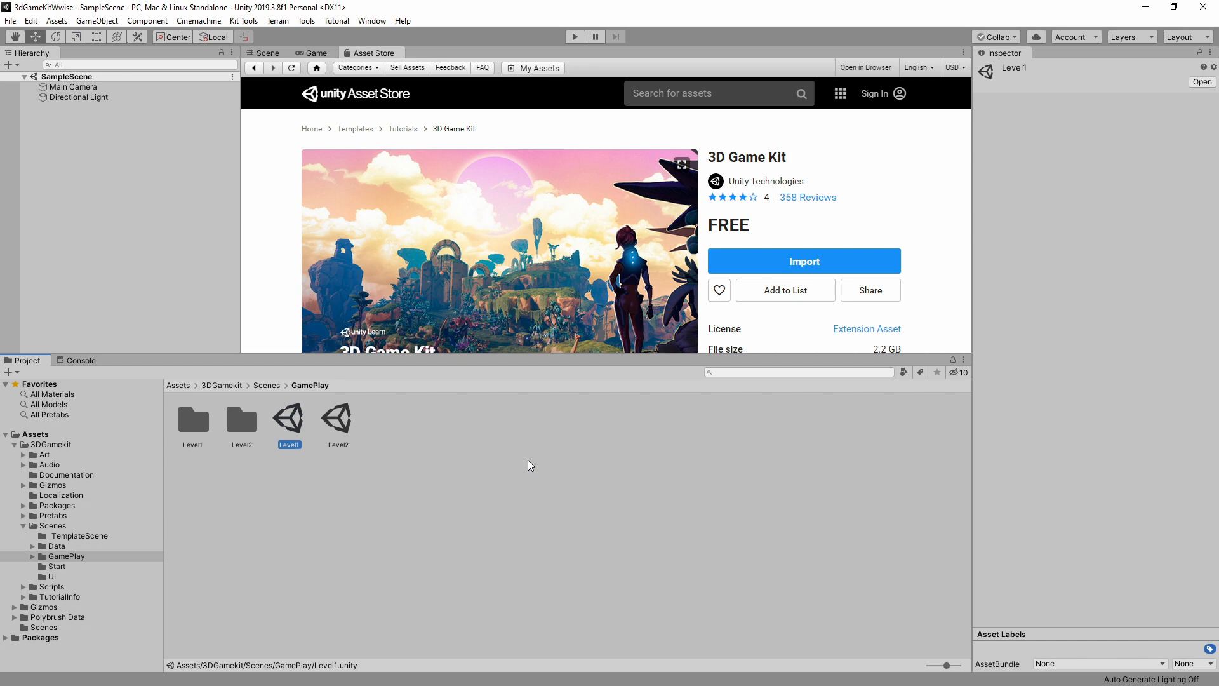
pyautogui.doubleClick(288, 416)
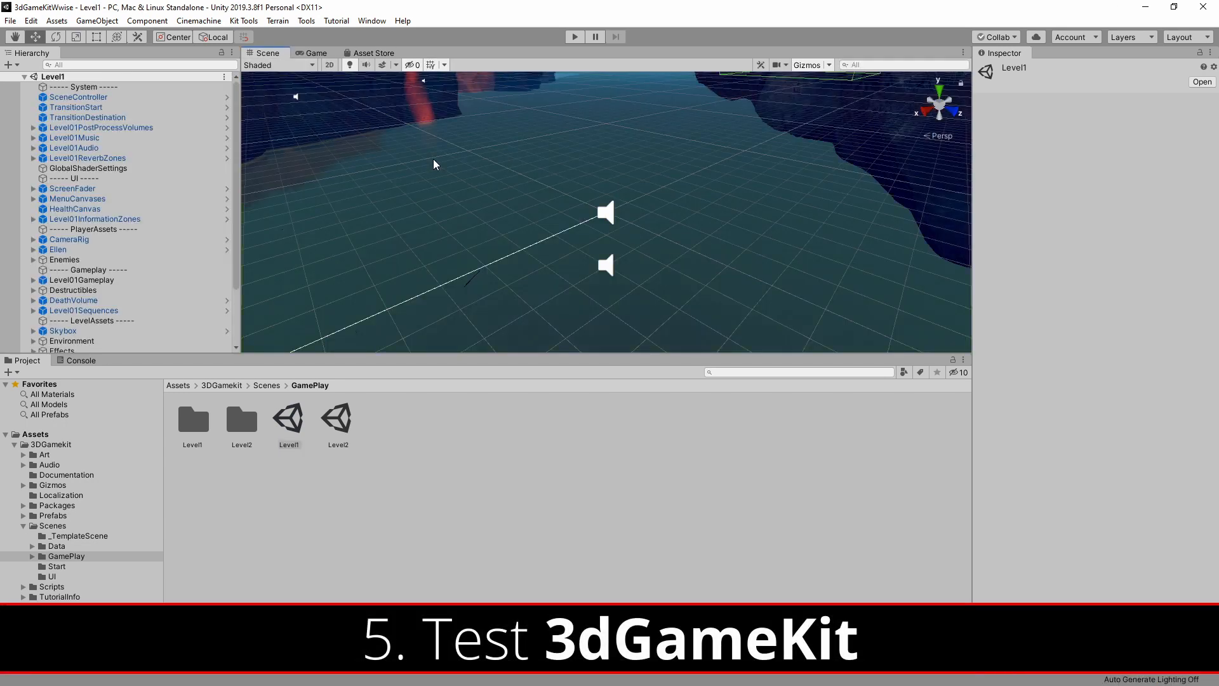
pyautogui.moveTo(555, 105)
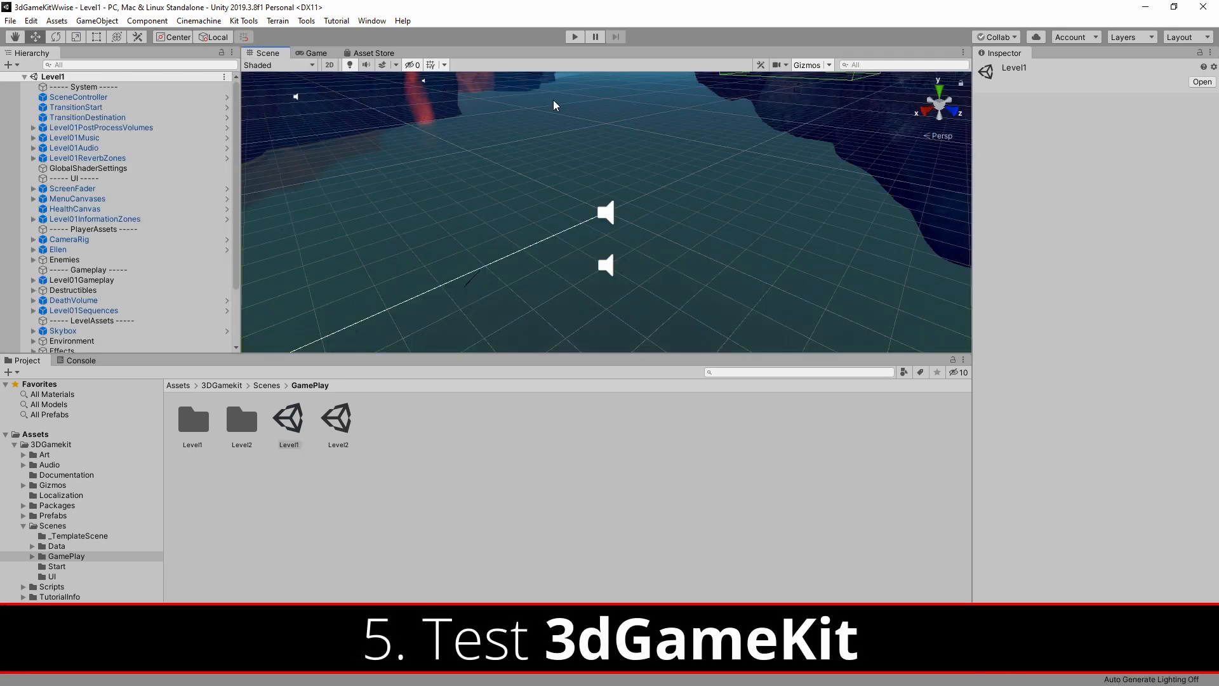
# - Play Level1 to verify the game runs, then stop Play mode
pyautogui.click(574, 37)
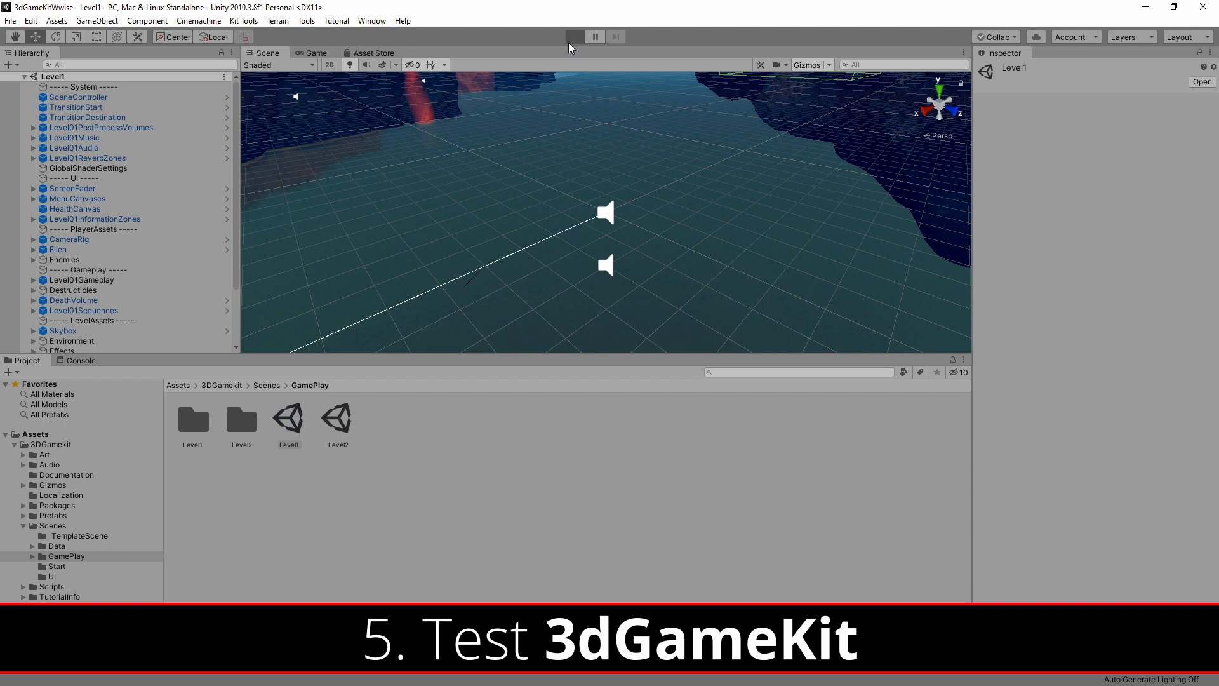
pyautogui.click(574, 37)
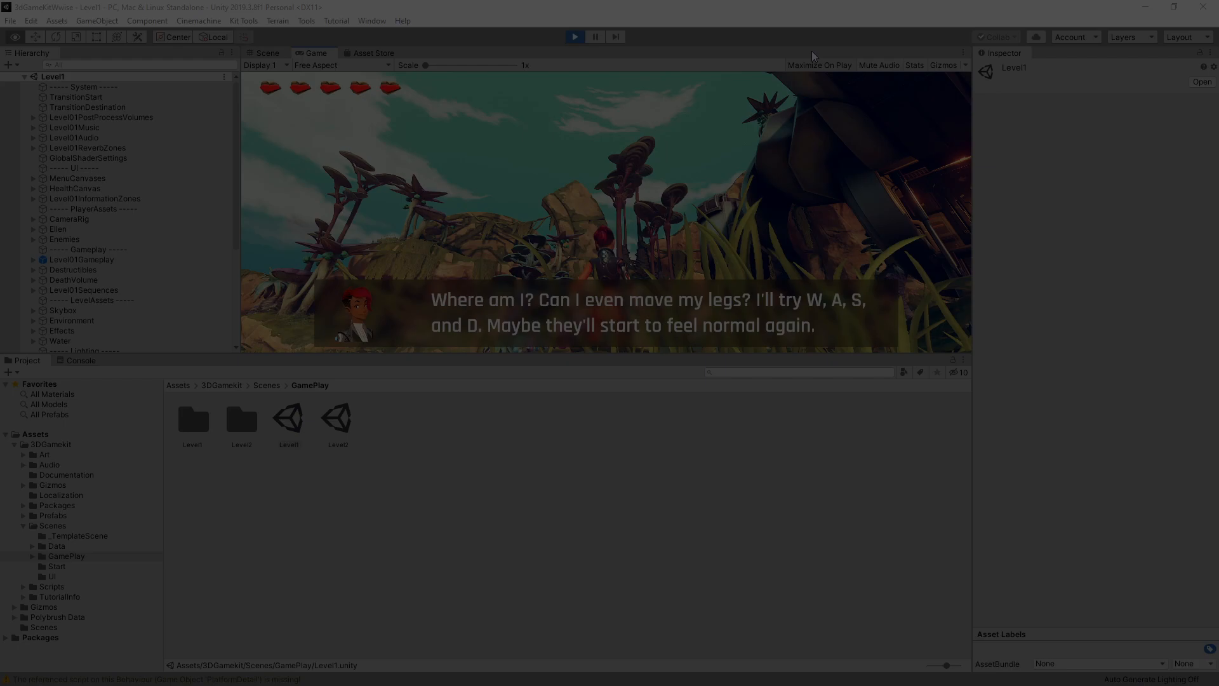
pyautogui.click(366, 54)
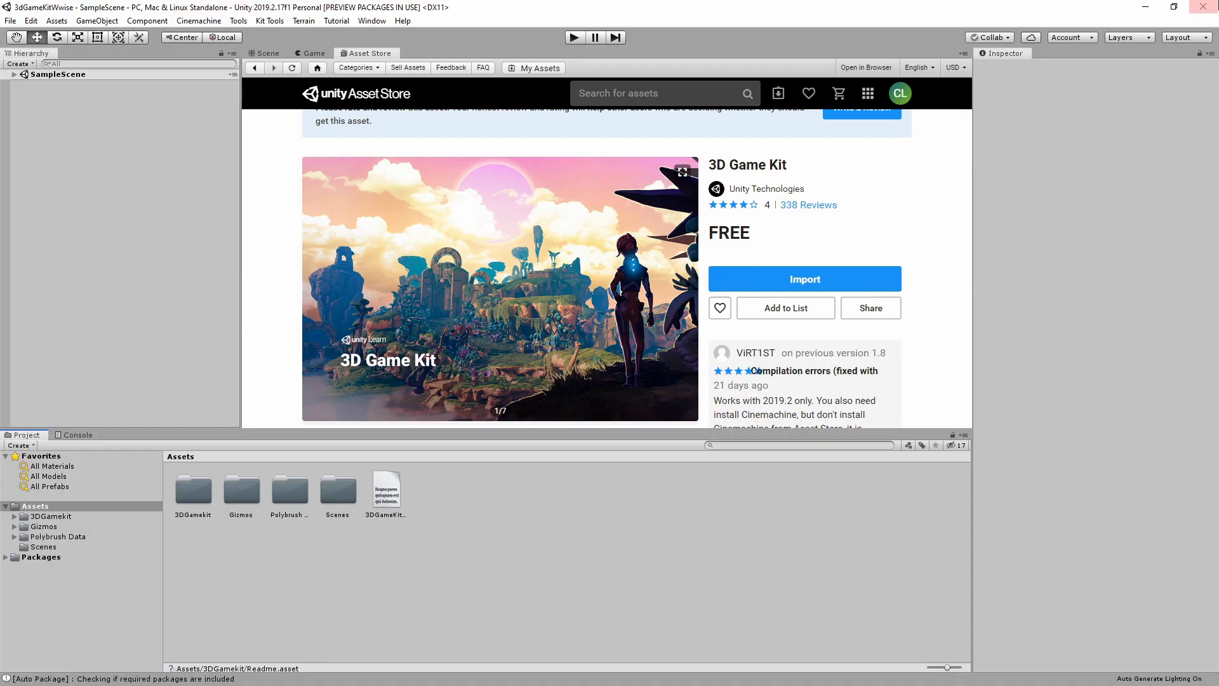
pyautogui.moveTo(729, 311)
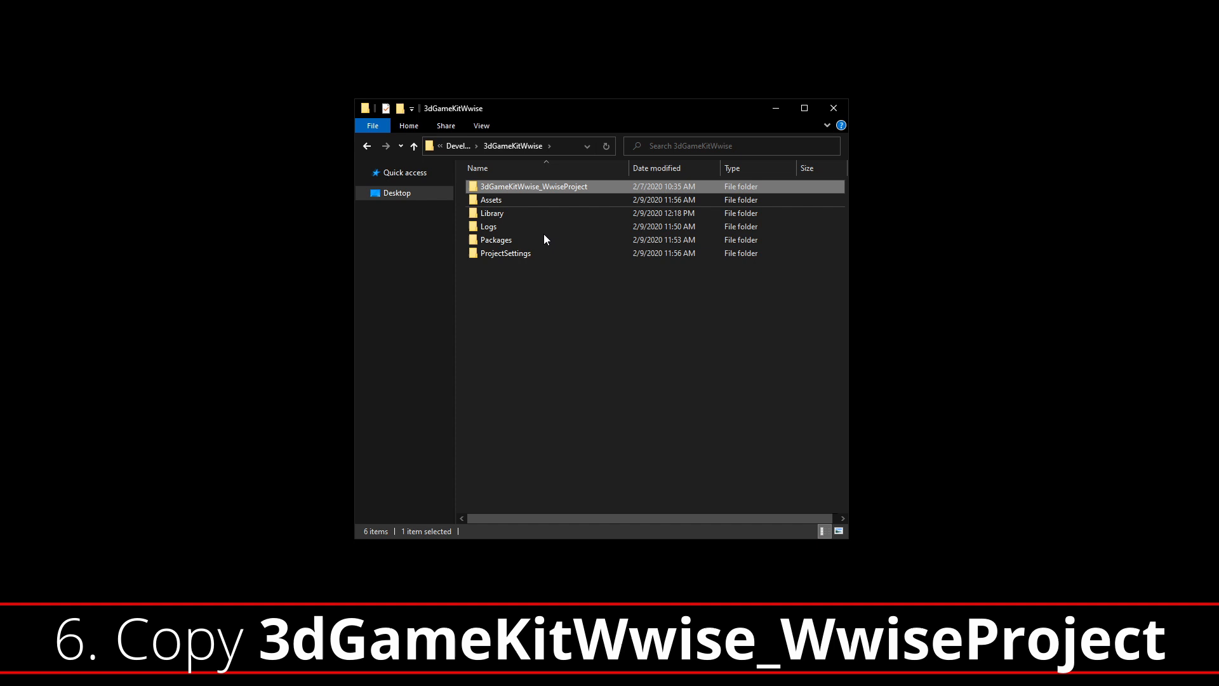
pyautogui.moveTo(564, 327)
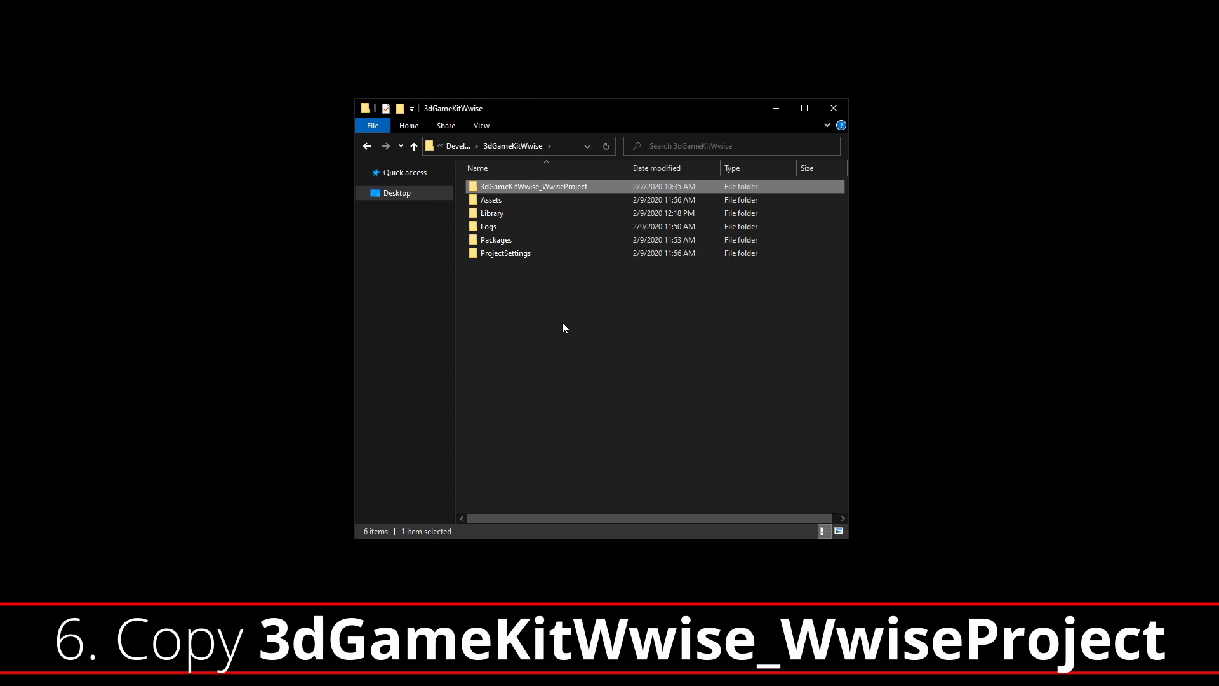
pyautogui.moveTo(555, 326)
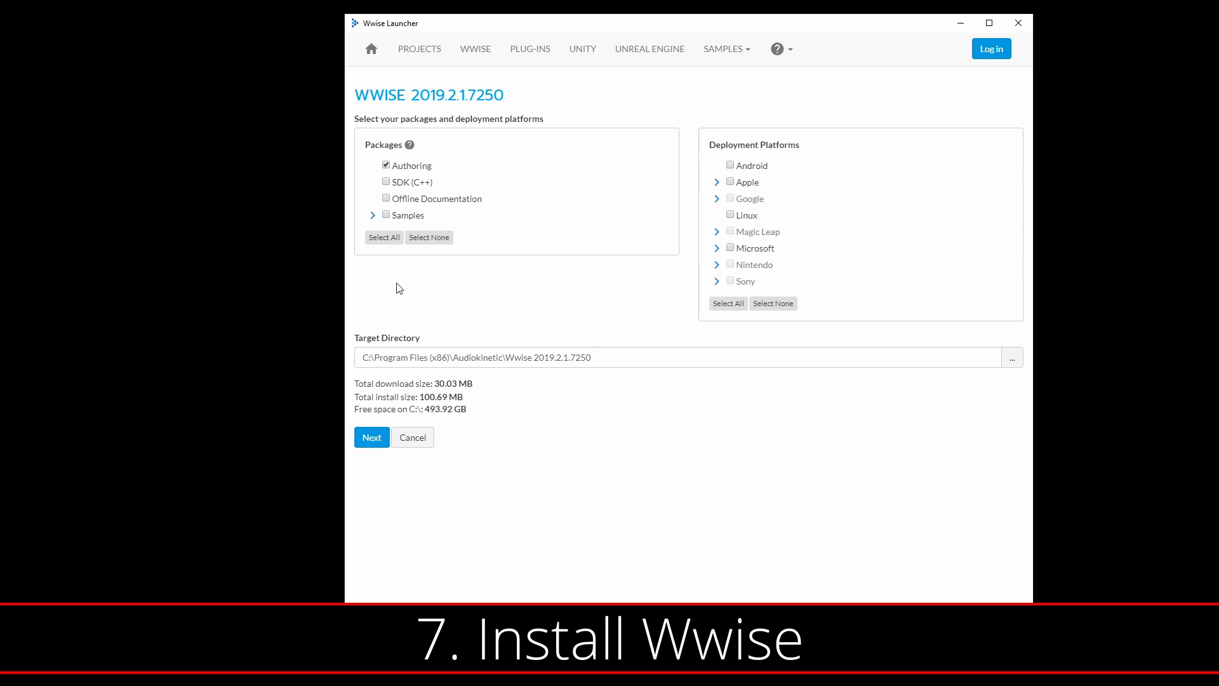
# - Proceed past Authoring, select the iZotope suite plug-in and start the Wwise install
pyautogui.click(371, 437)
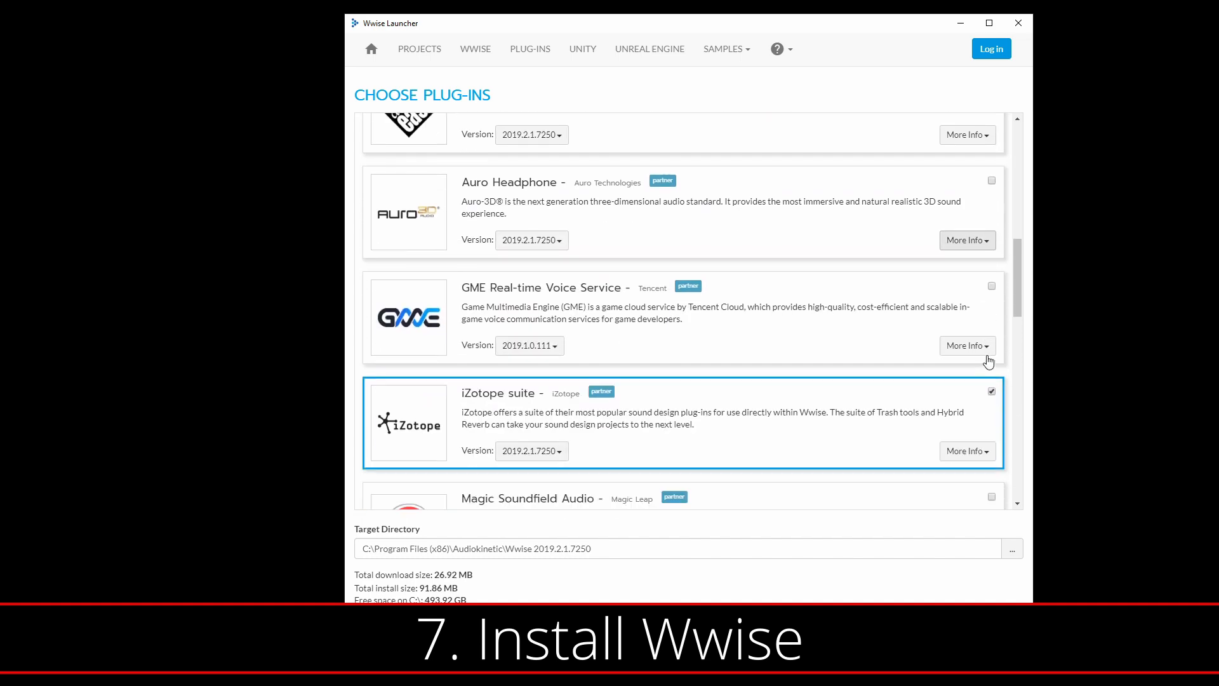
pyautogui.scroll(-3)
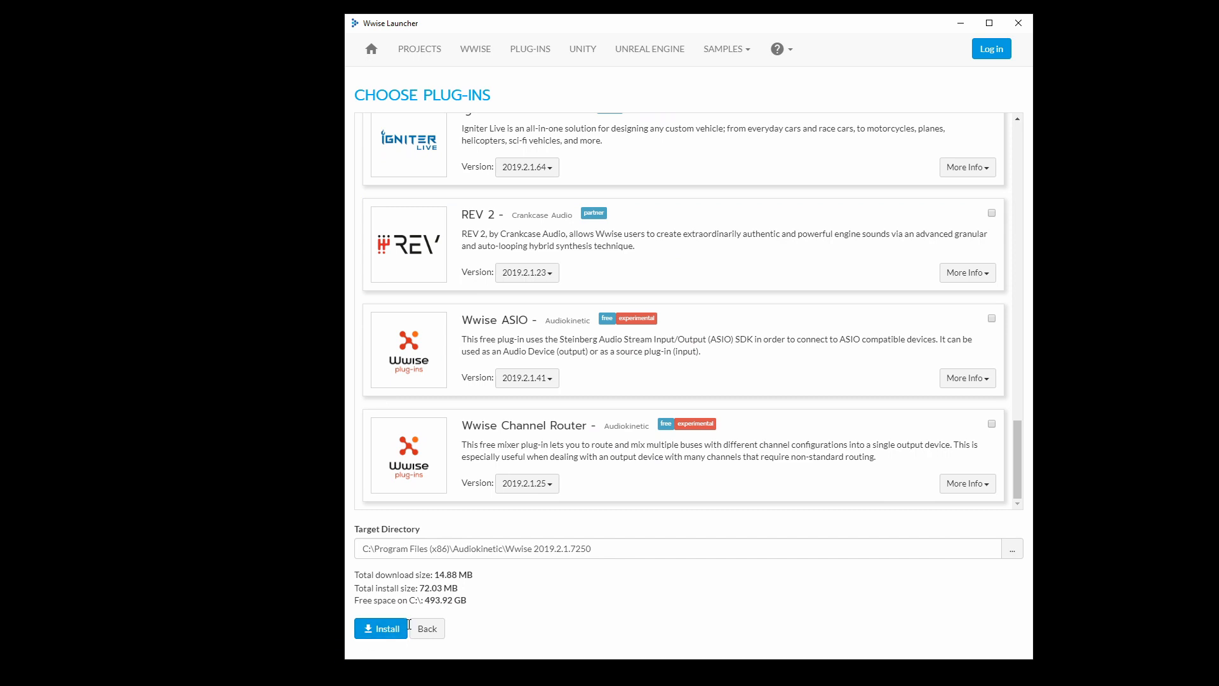
pyautogui.click(582, 49)
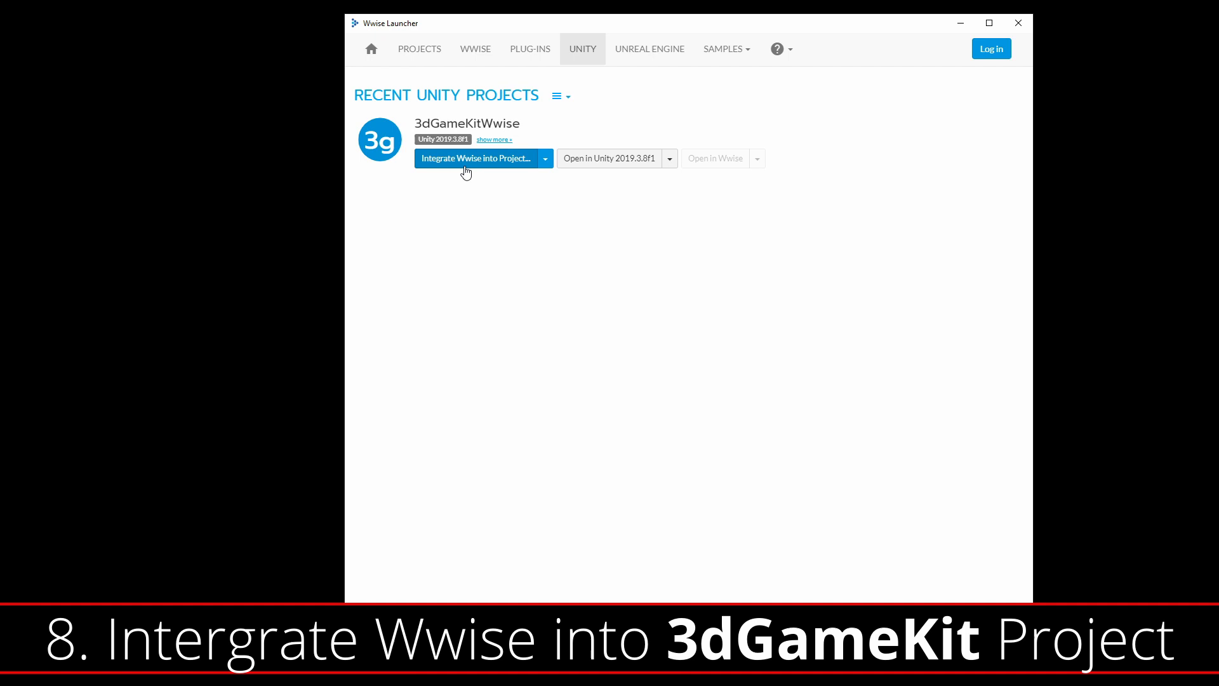
# - Start 'Integrate Wwise into Project...' for 3dGameKitWwise on the Unity tab
pyautogui.click(477, 157)
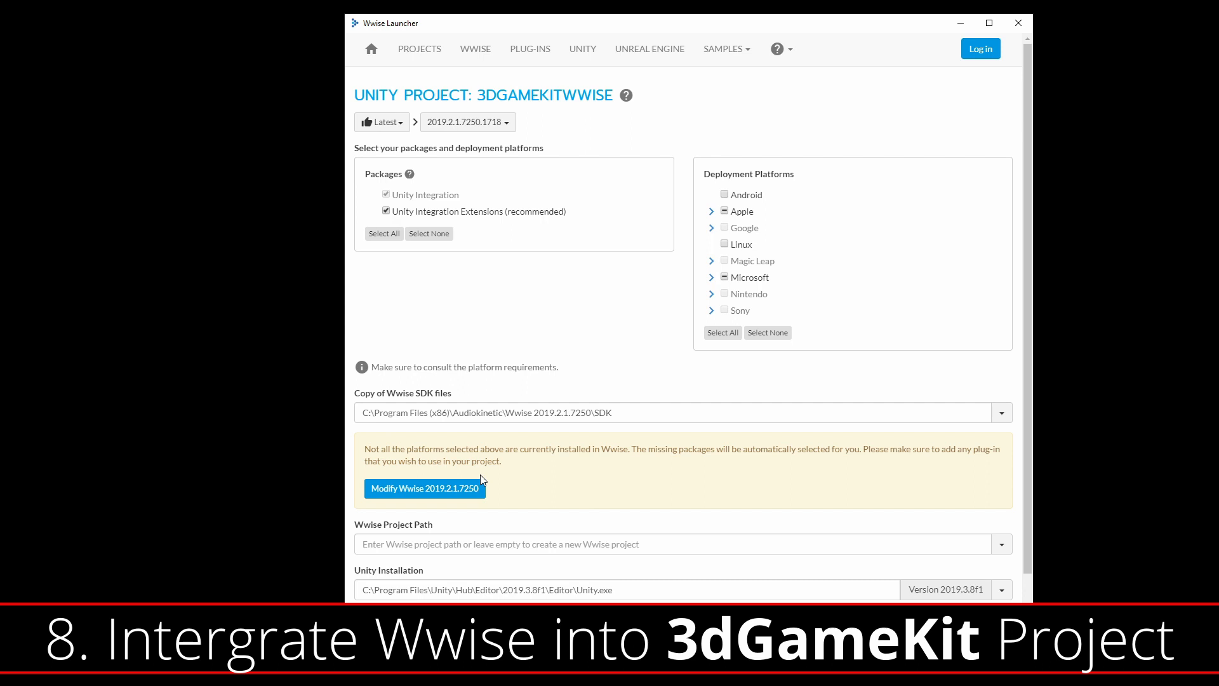
pyautogui.moveTo(455, 488)
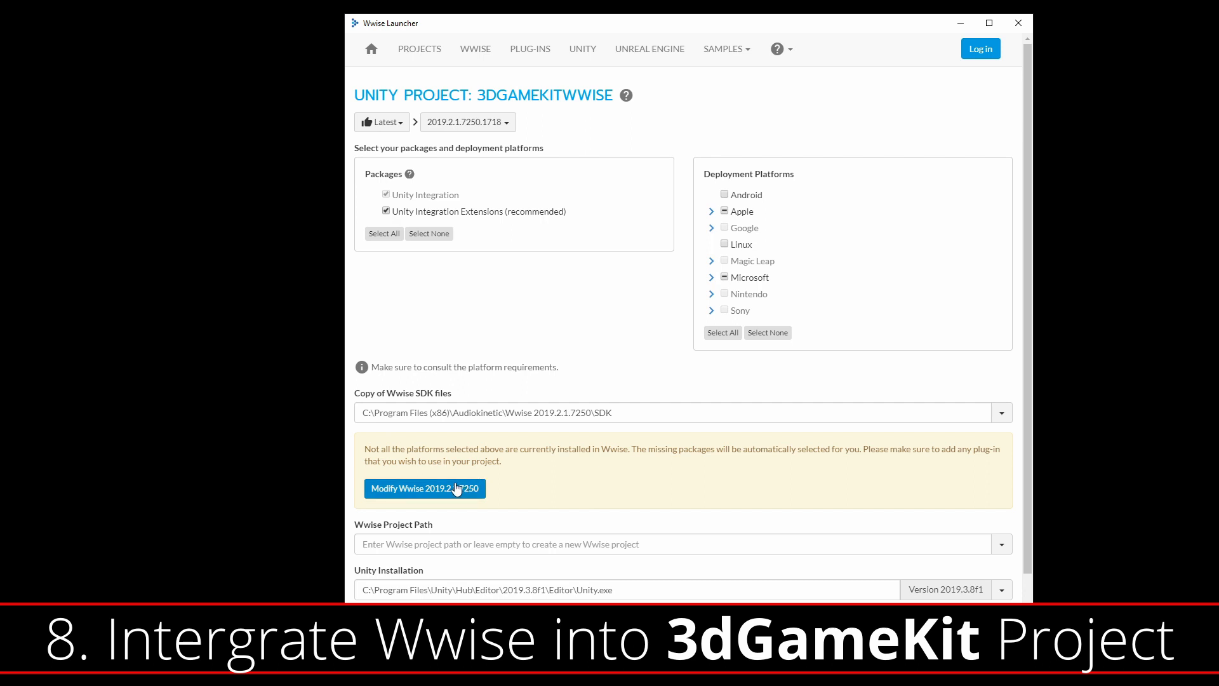
# - Modify Wwise 2019.2.1.7250 to add the SDK and missing platform packages
pyautogui.click(424, 487)
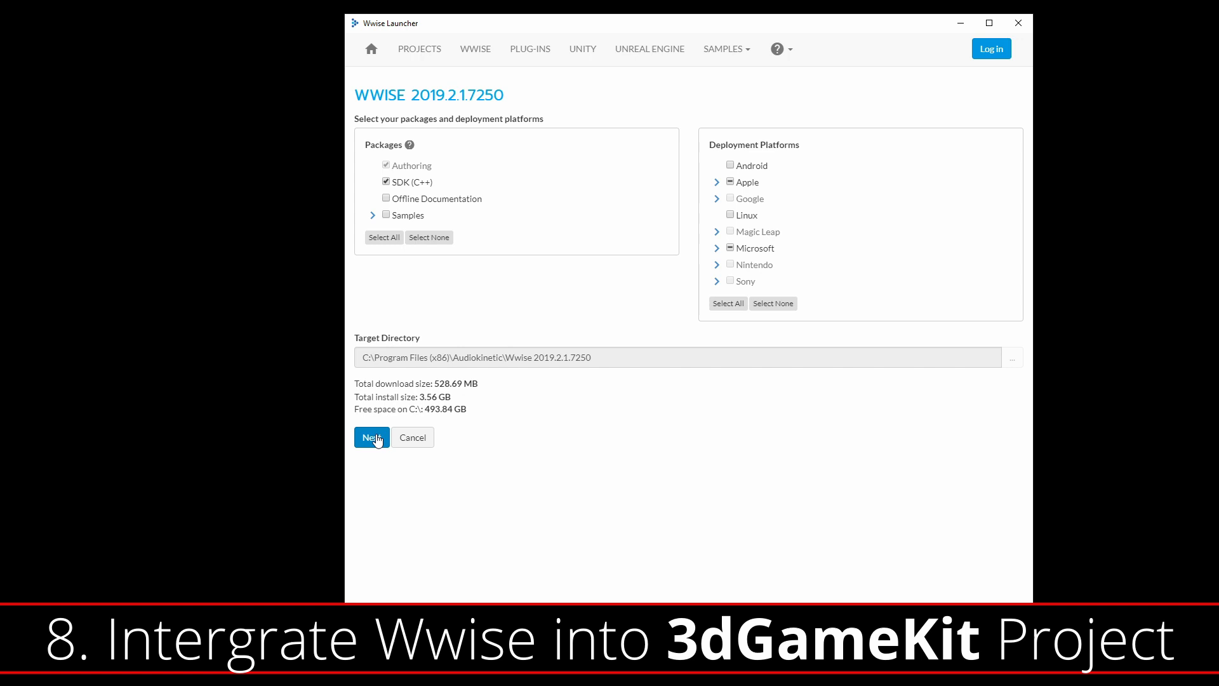
pyautogui.click(371, 437)
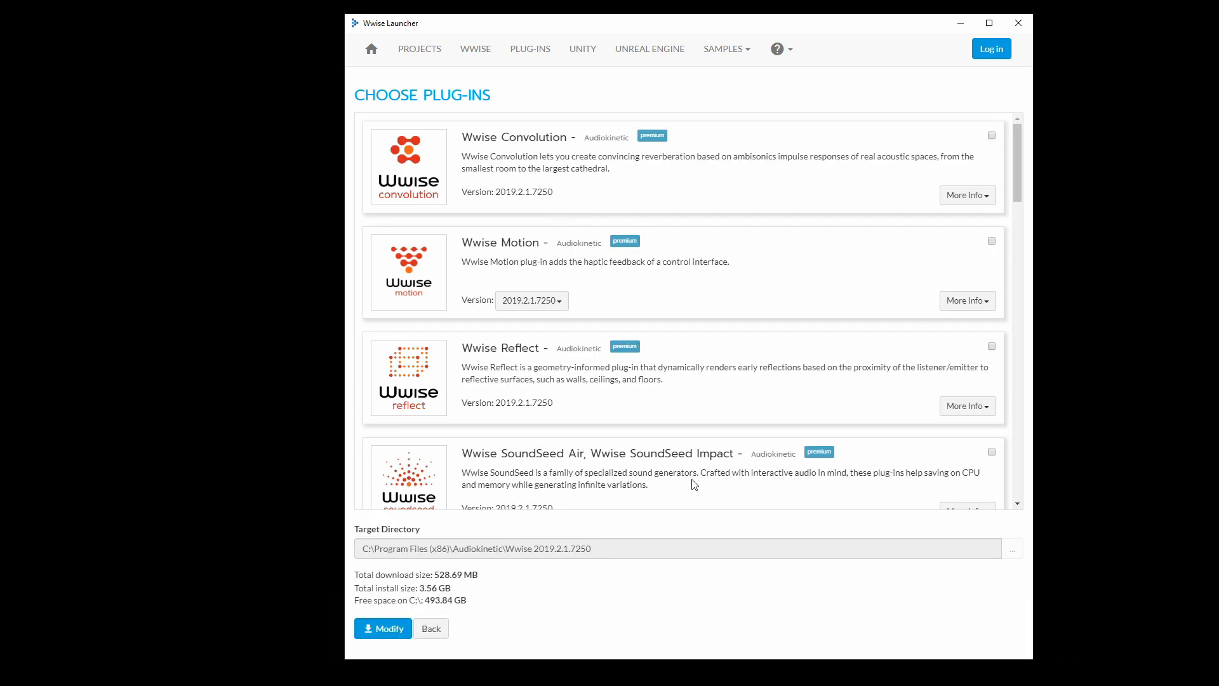
pyautogui.click(382, 628)
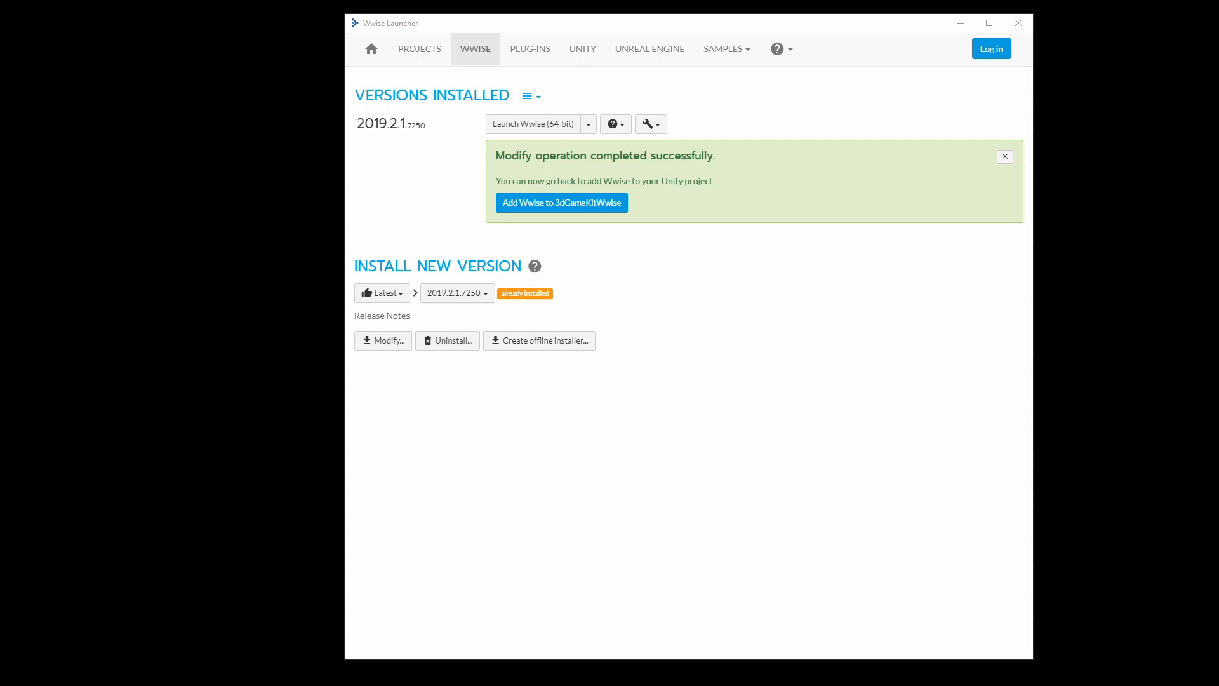
pyautogui.moveTo(7, 460)
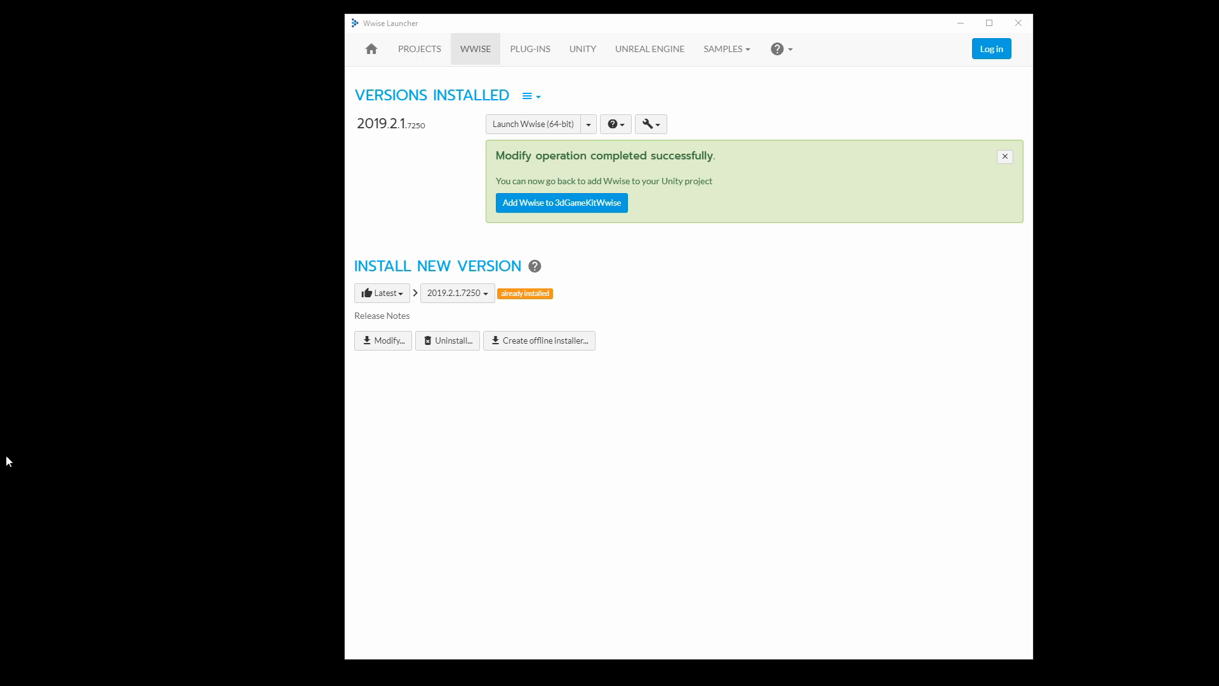
# - Link the integration to the existing Wwise project file in the Desktop 3dGameKitWwise folder
pyautogui.click(560, 204)
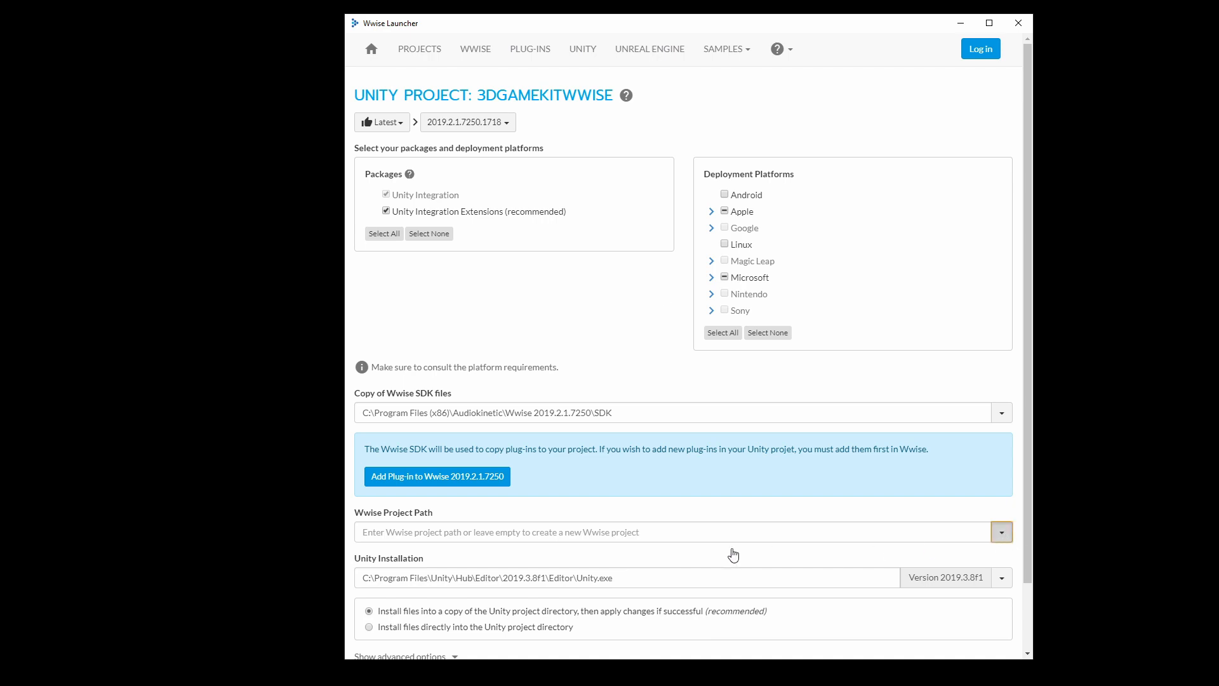
pyautogui.click(1002, 532)
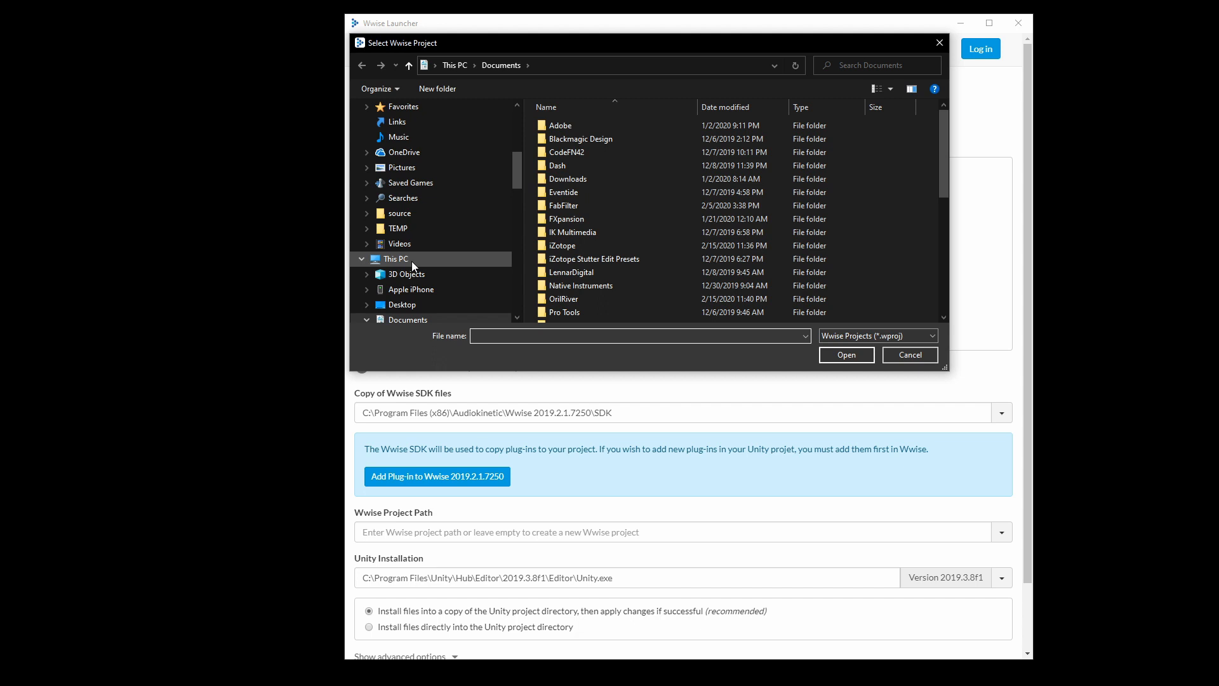
pyautogui.click(402, 304)
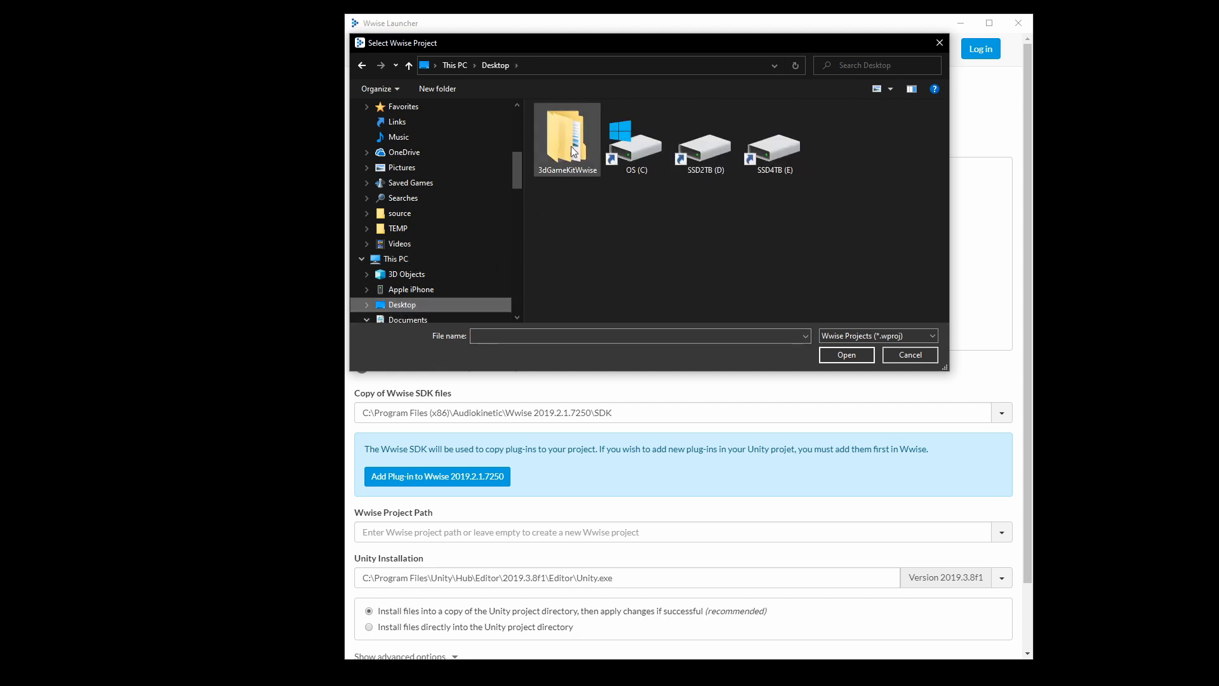
pyautogui.doubleClick(566, 136)
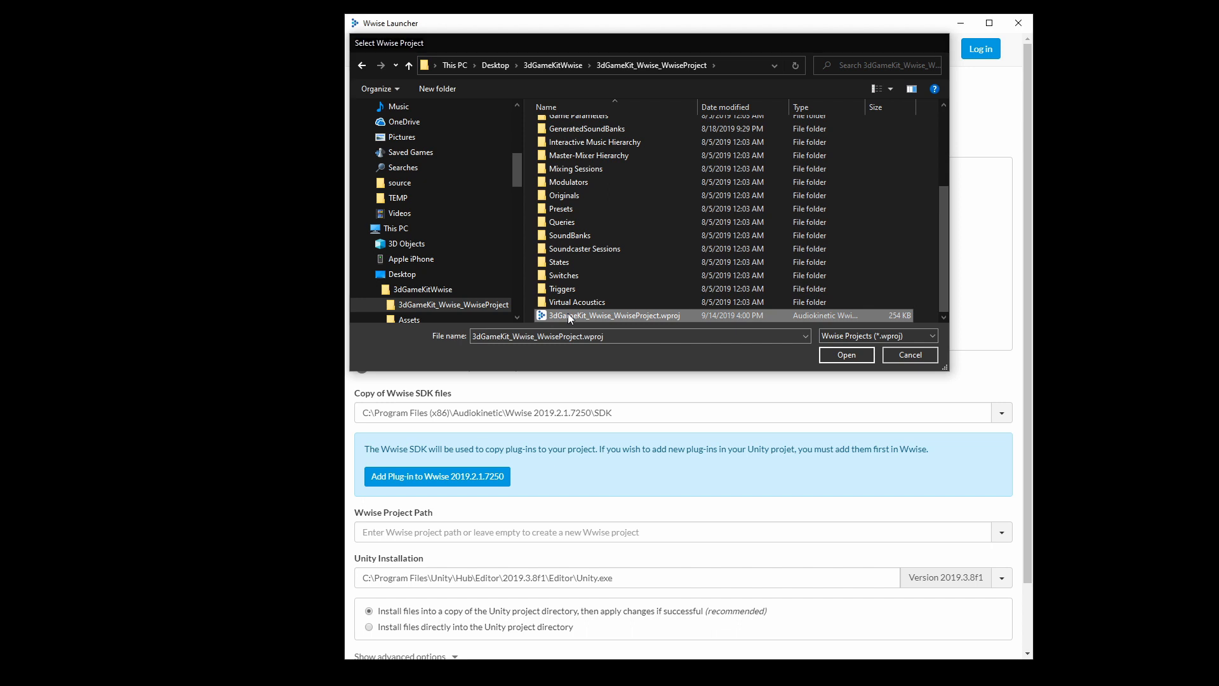
pyautogui.click(846, 354)
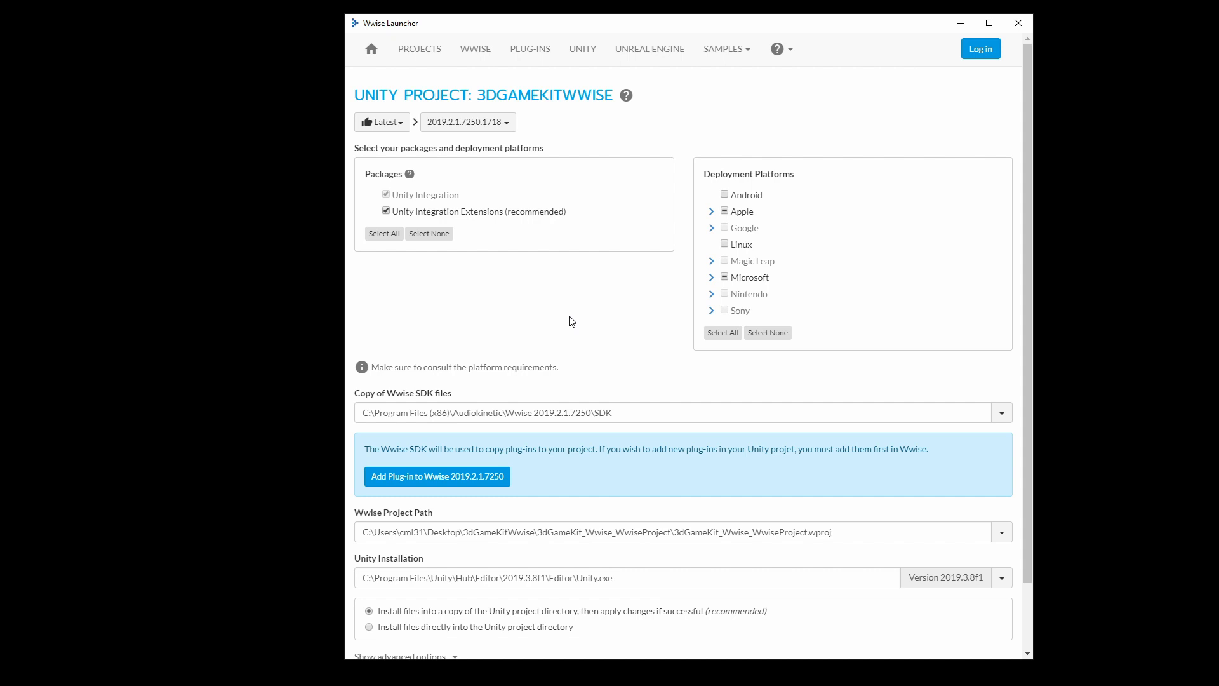
# - Run the Wwise integration into the 3dGameKitWwise Unity project
pyautogui.scroll(-3)
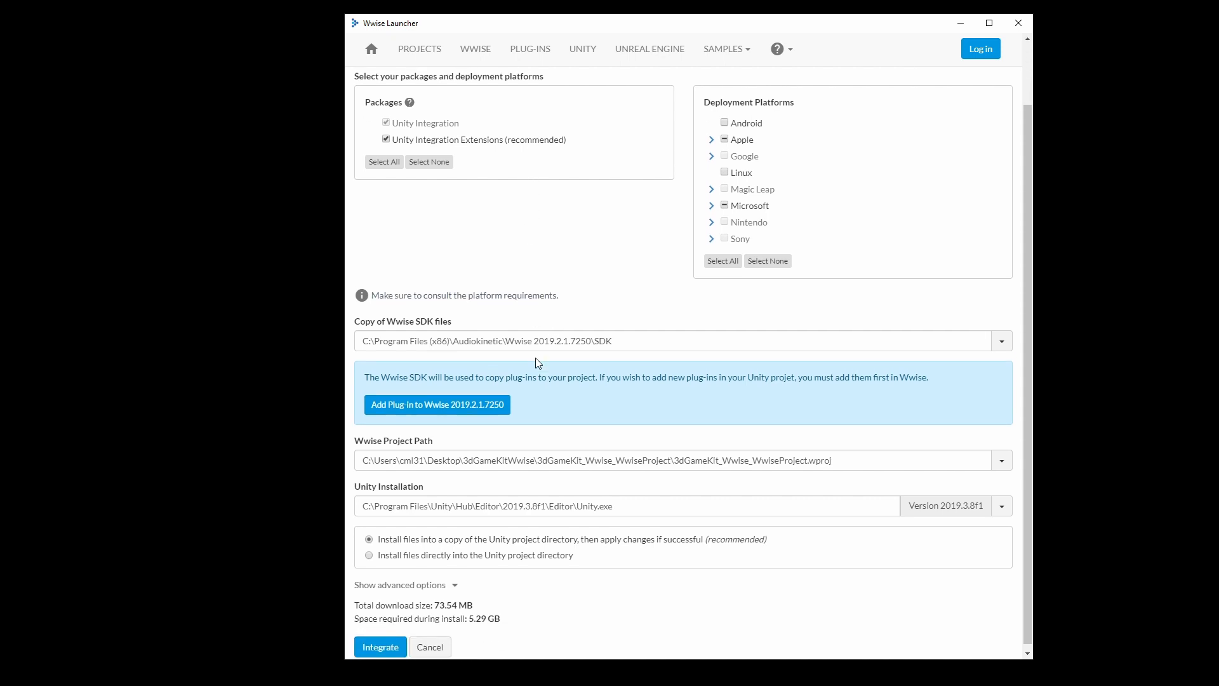
pyautogui.click(429, 647)
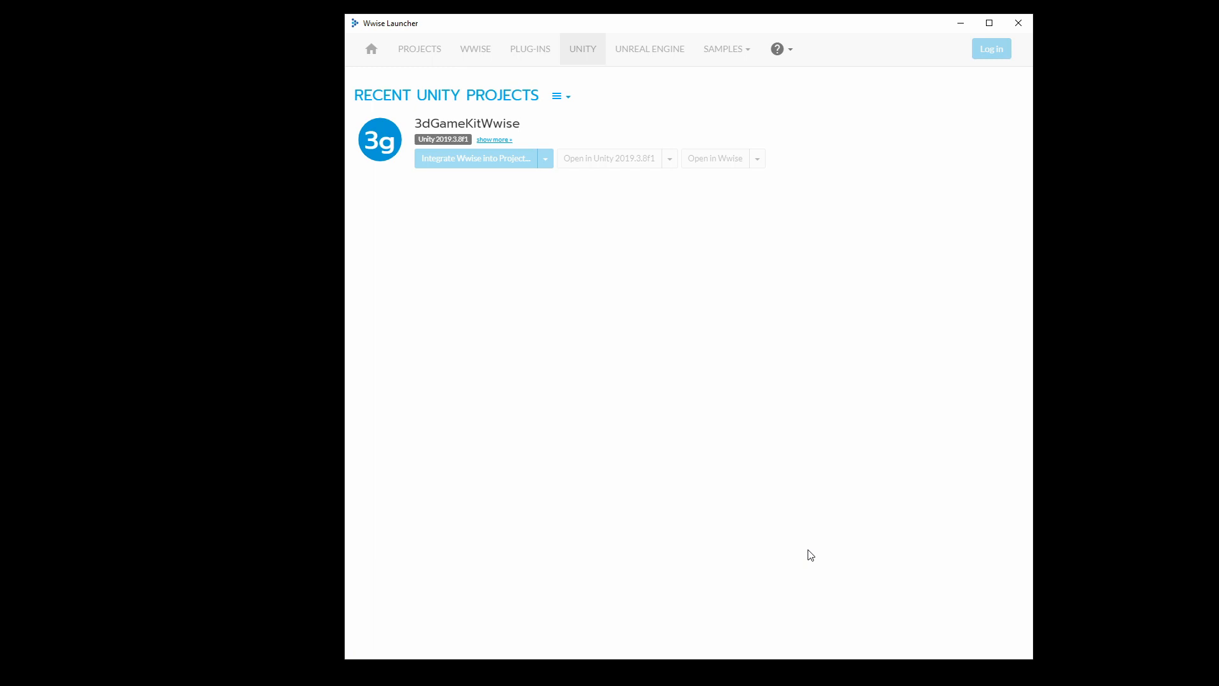
pyautogui.click(474, 158)
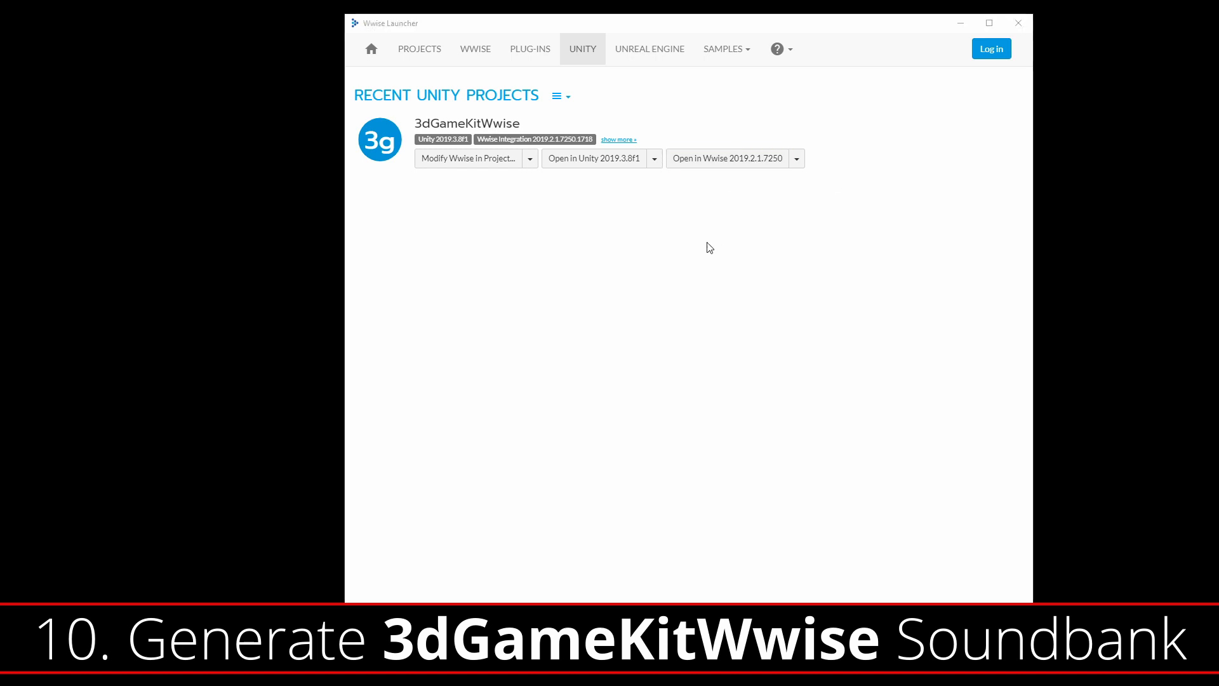
# - Open the project in Wwise, accept the update and reveal the 3dGameKitWwise soundbank
pyautogui.click(726, 158)
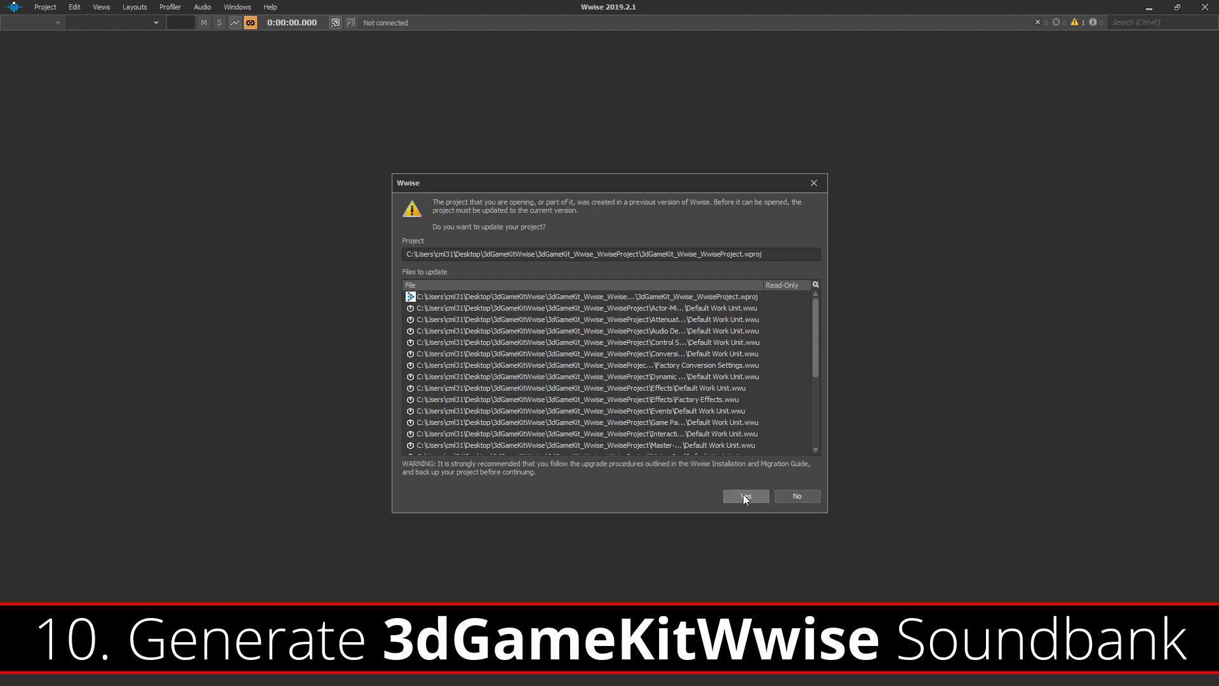
pyautogui.click(744, 496)
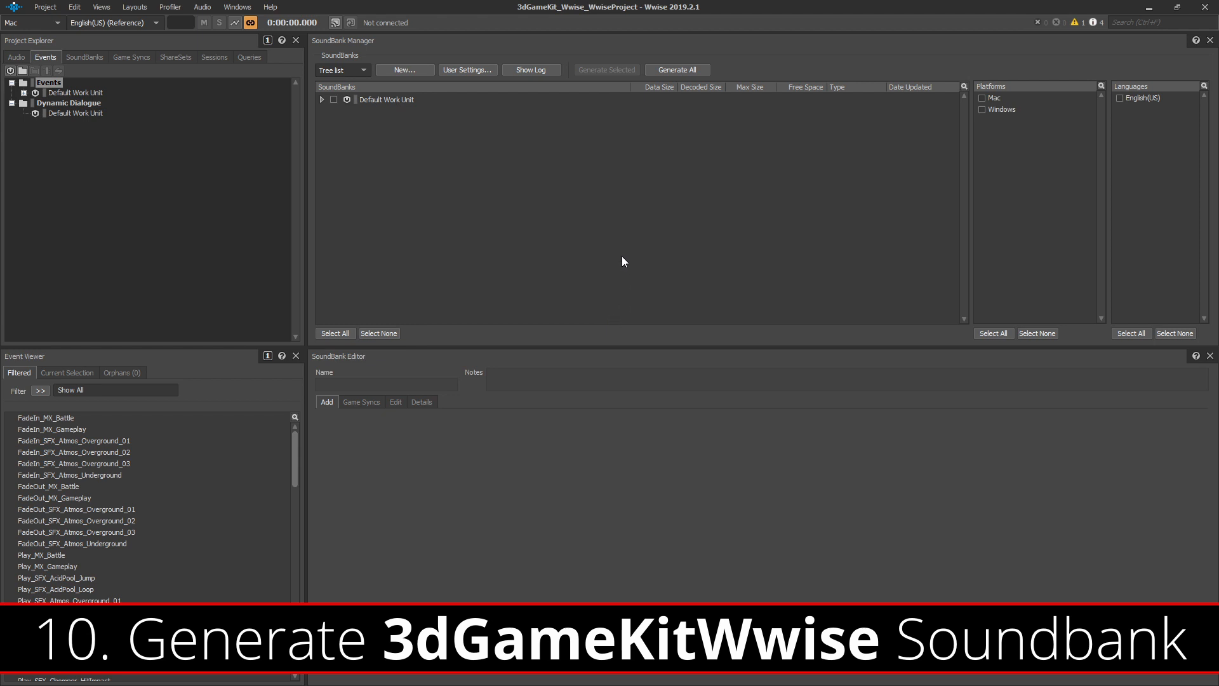
pyautogui.click(133, 8)
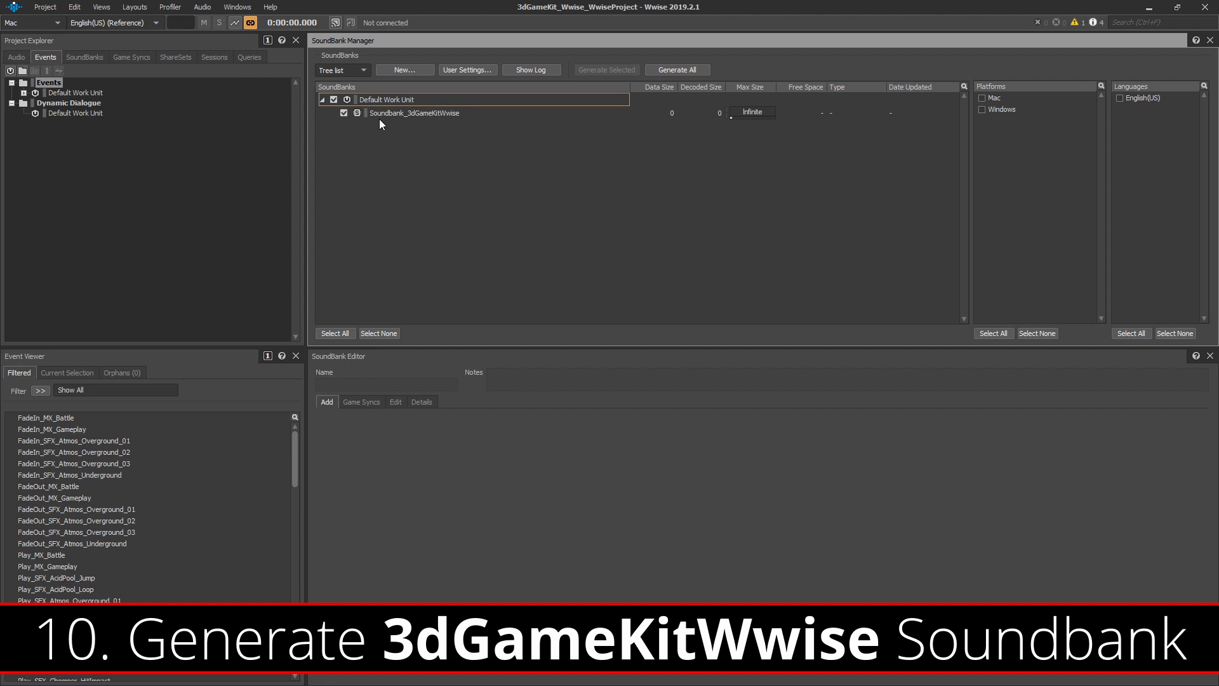
pyautogui.moveTo(590, 133)
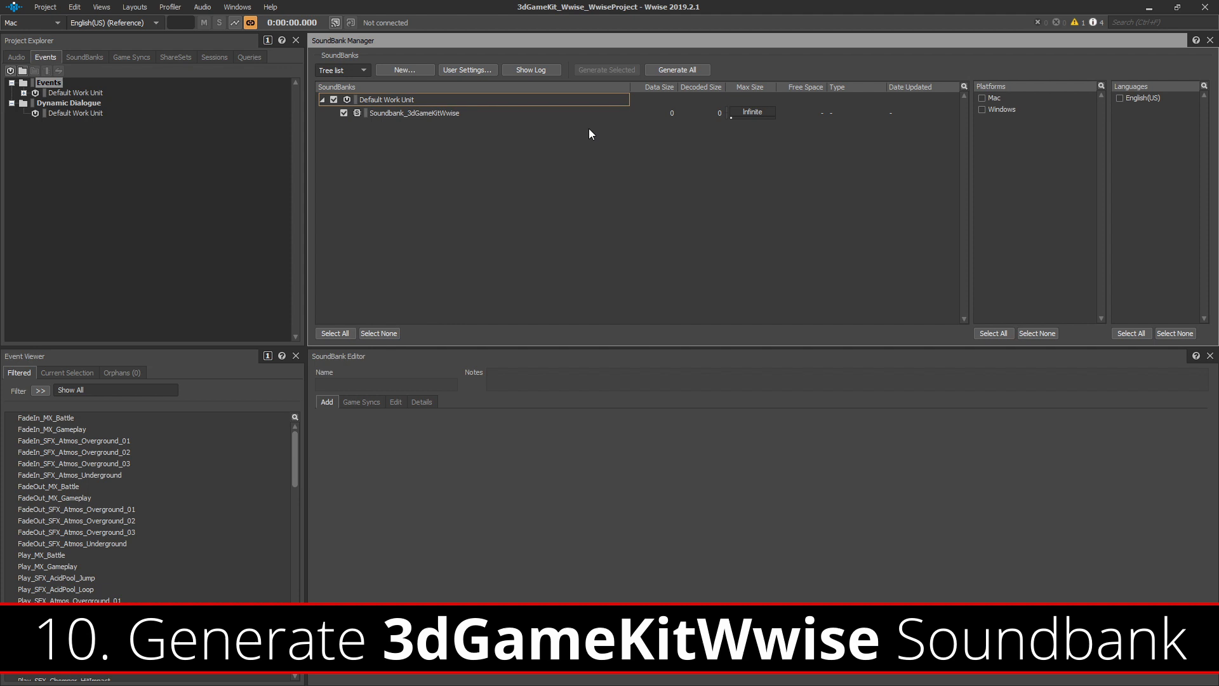
# - Generate the soundbank for Windows in English(US) and close the results
pyautogui.click(983, 109)
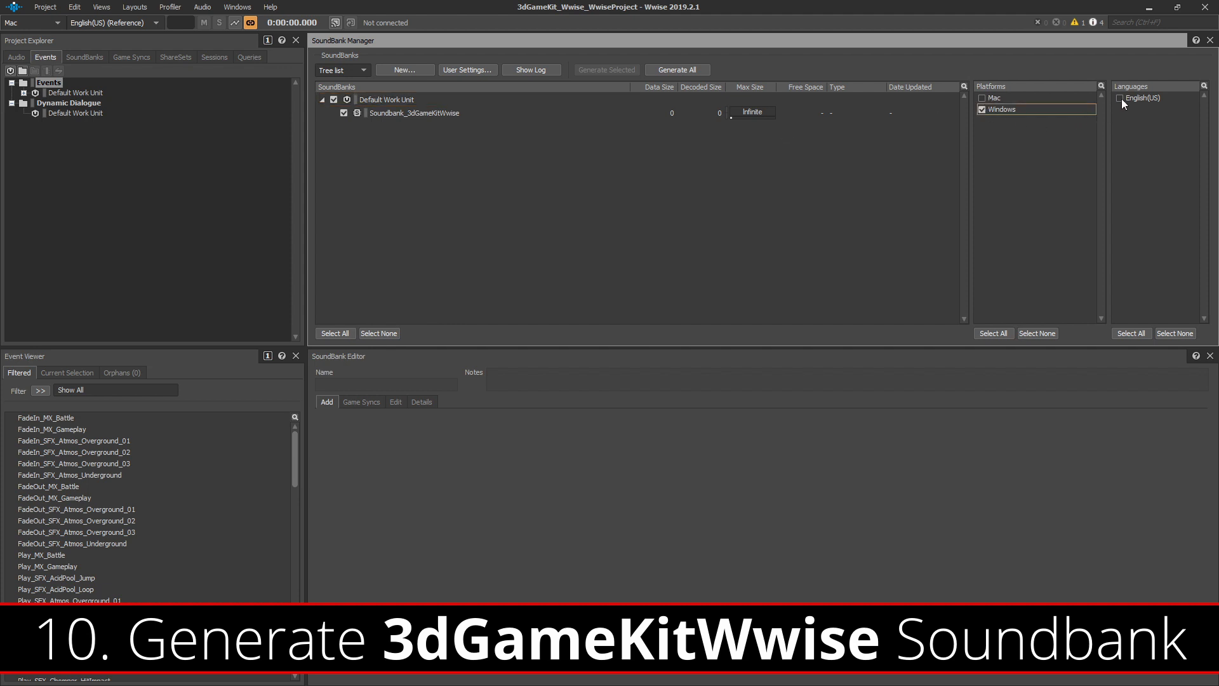
pyautogui.click(677, 69)
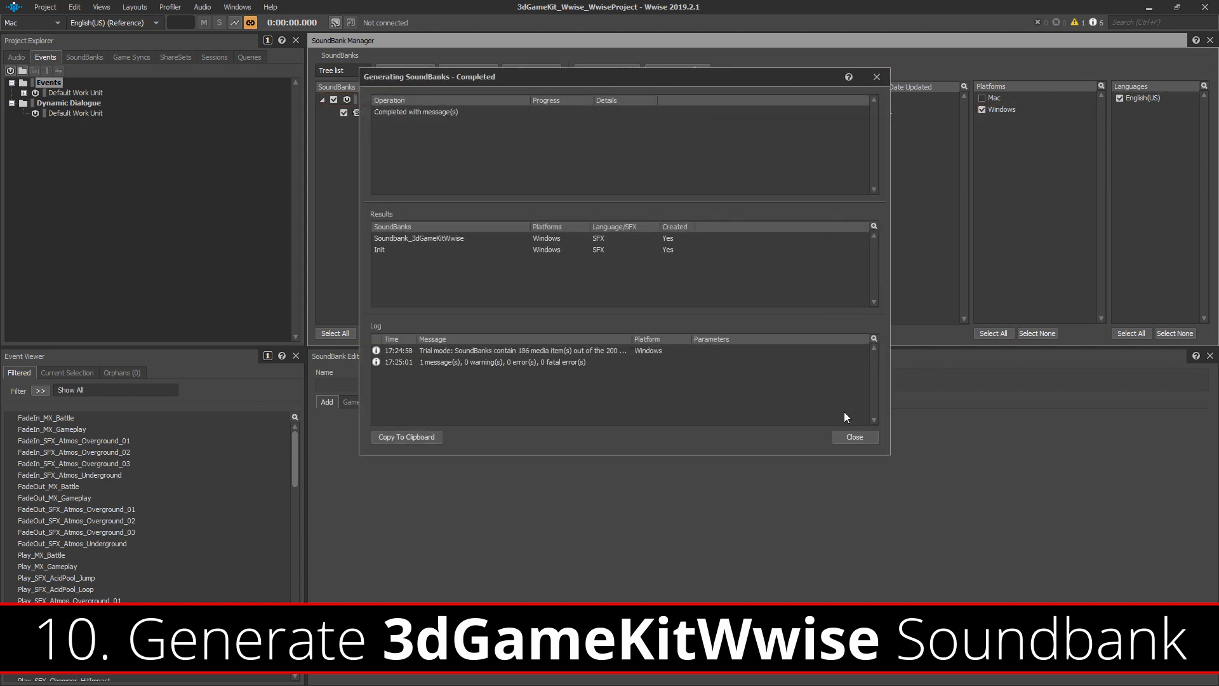
pyautogui.click(854, 435)
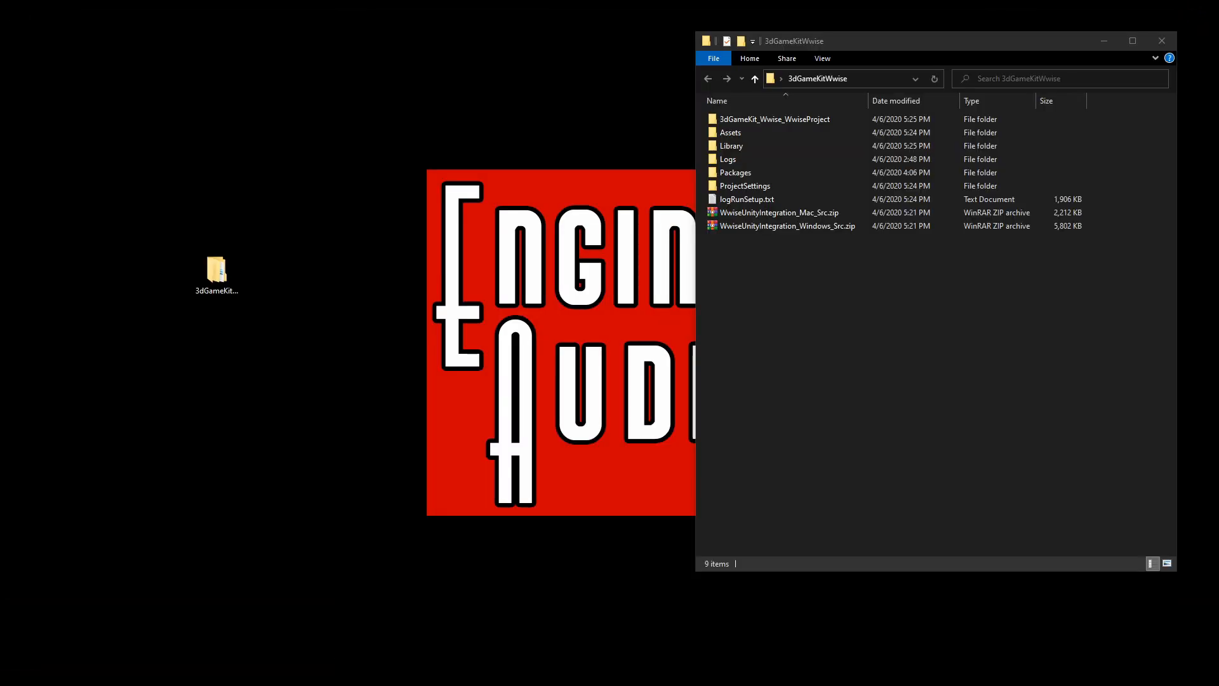
# - Drag Assets from 3dGameKitWwise_Assets into 3dGameKitWwise and confirm merging all conflicting folders
pyautogui.click(216, 271)
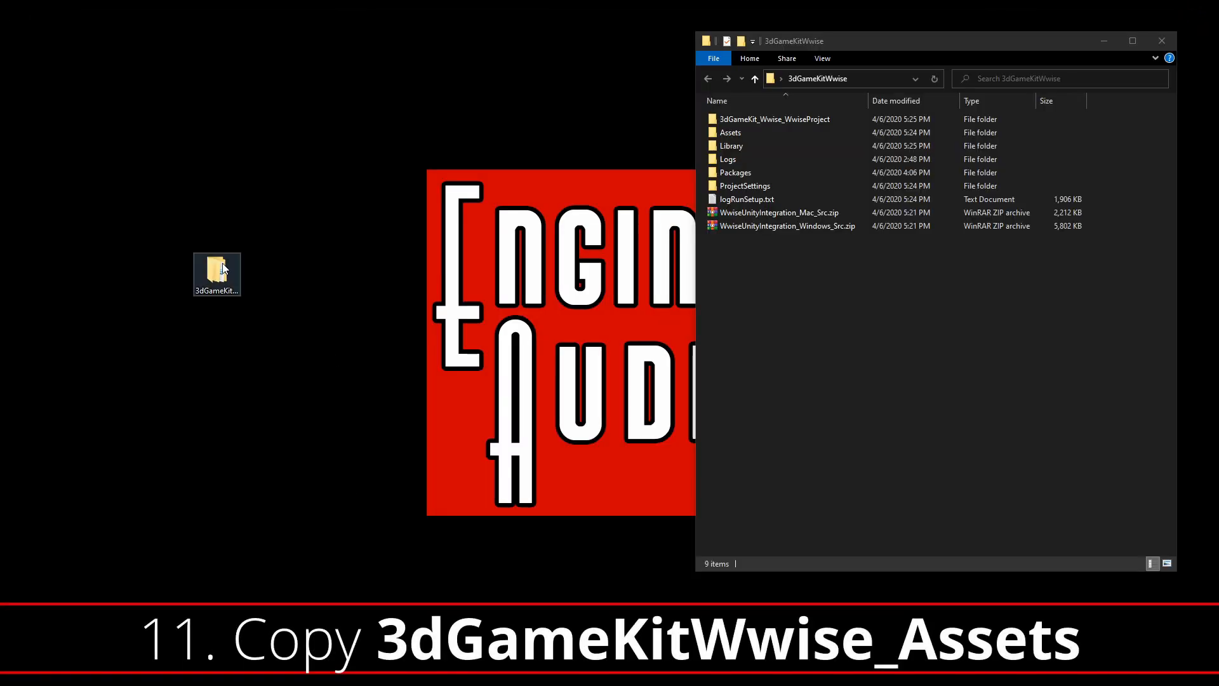
pyautogui.doubleClick(217, 270)
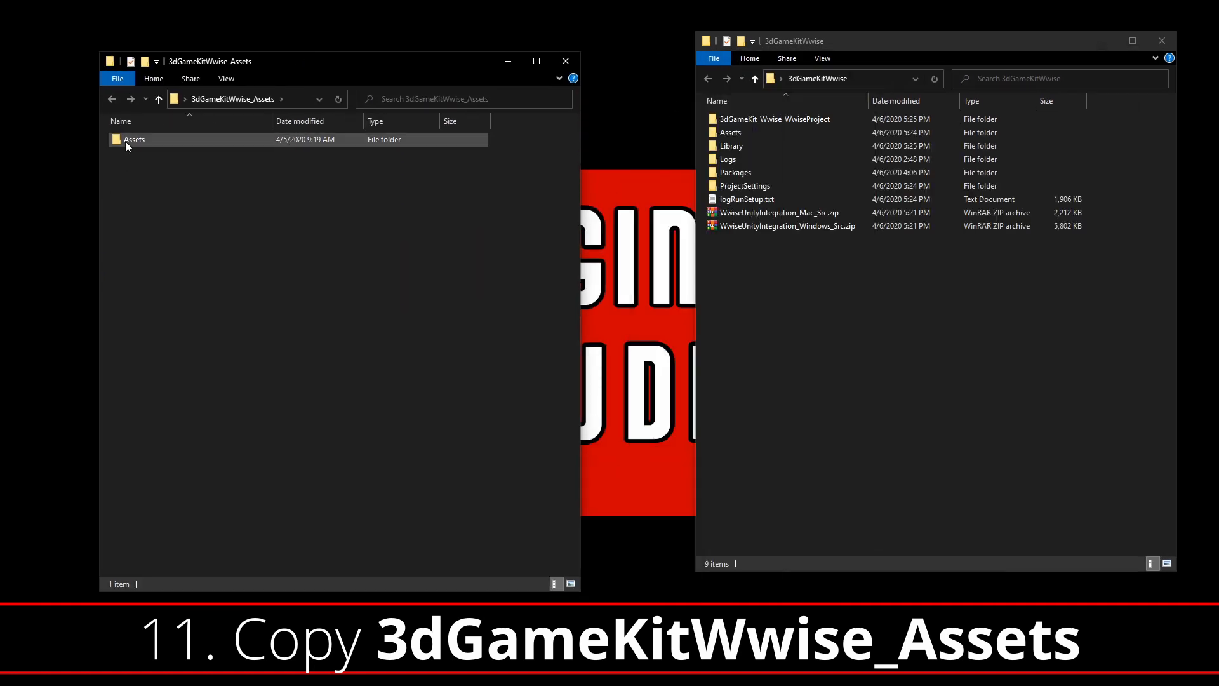
pyautogui.moveTo(133, 139); pyautogui.dragTo(917, 296)
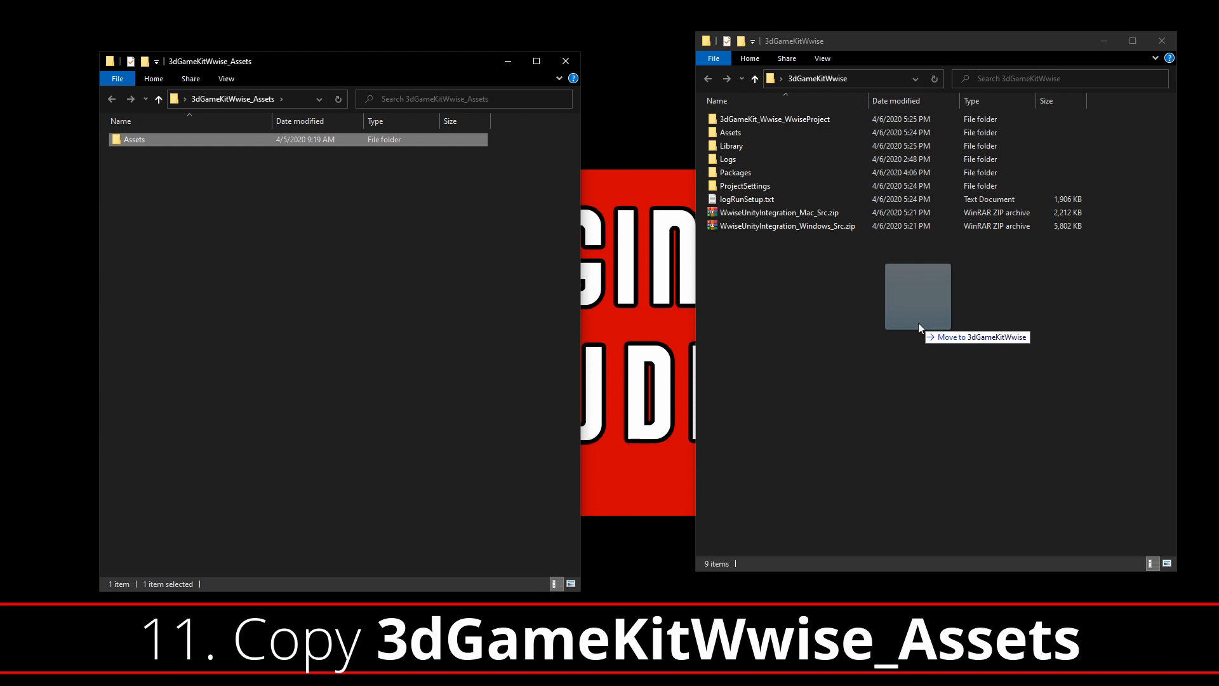
pyautogui.click(916, 296)
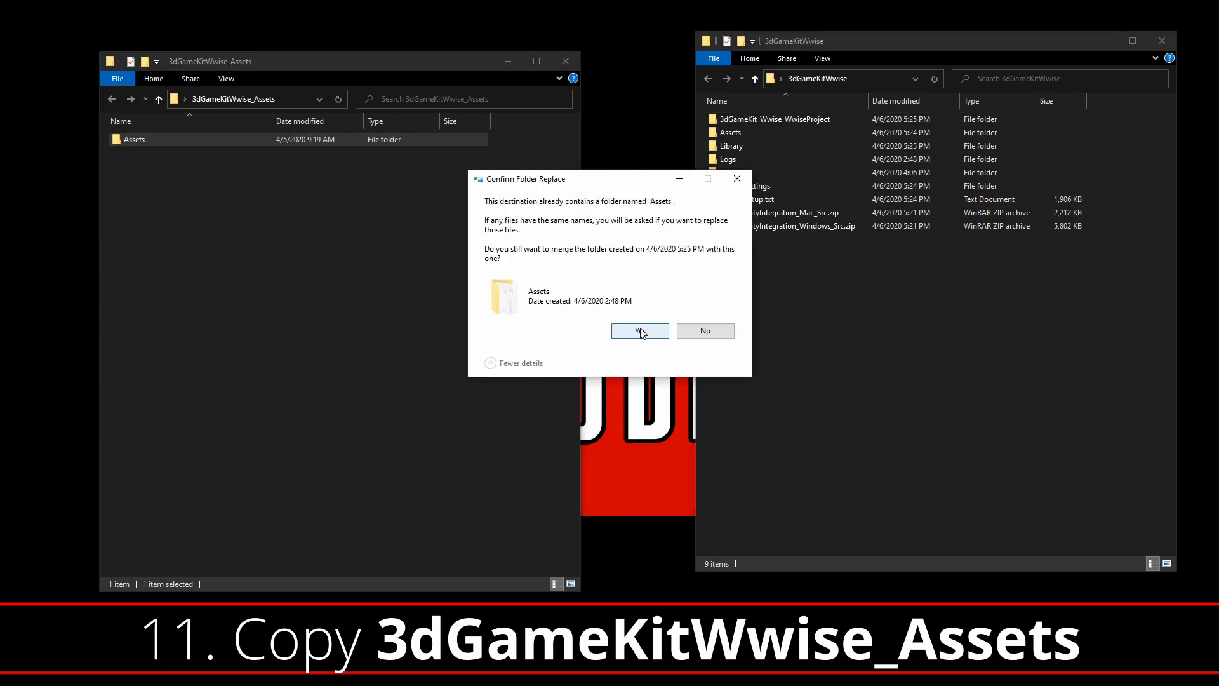
pyautogui.click(638, 330)
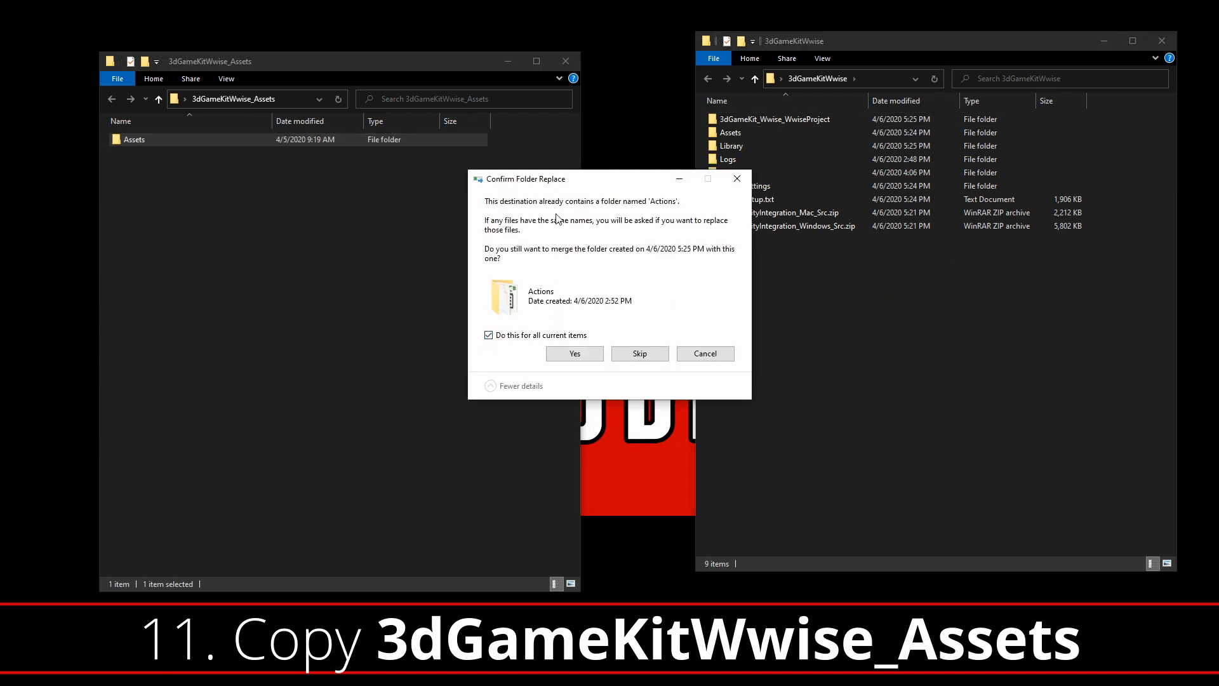
pyautogui.click(574, 354)
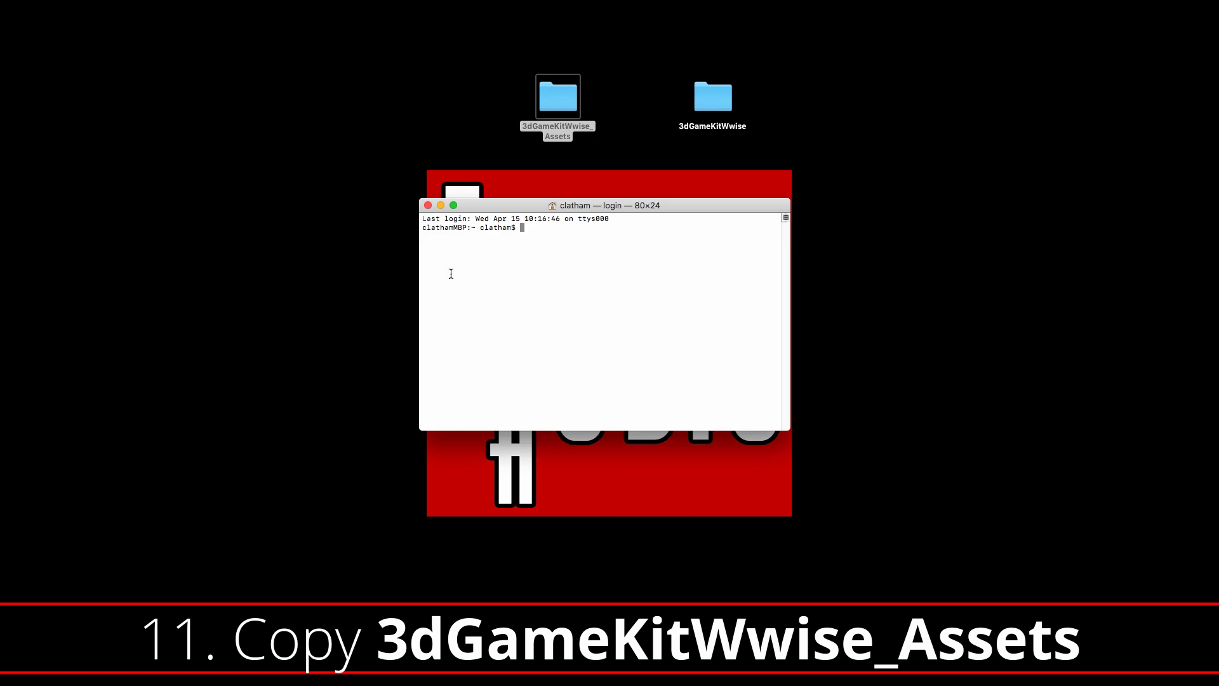
# - Run ditto to copy 3dGameKitWwise_Assets contents into the 3dGameKitWwise folder
pyautogui.write('ditto')
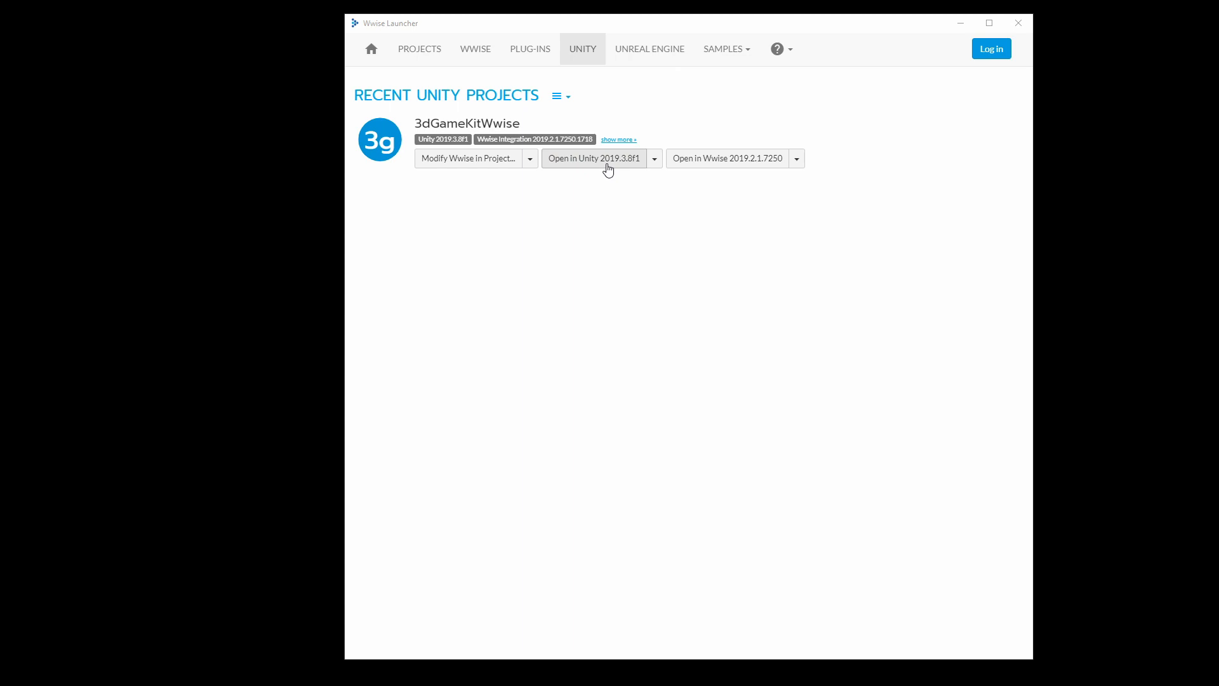
# - Launch 3dGameKitWwise in Unity 2019.3.8f1 from Wwise Launcher and play Level1
pyautogui.click(593, 157)
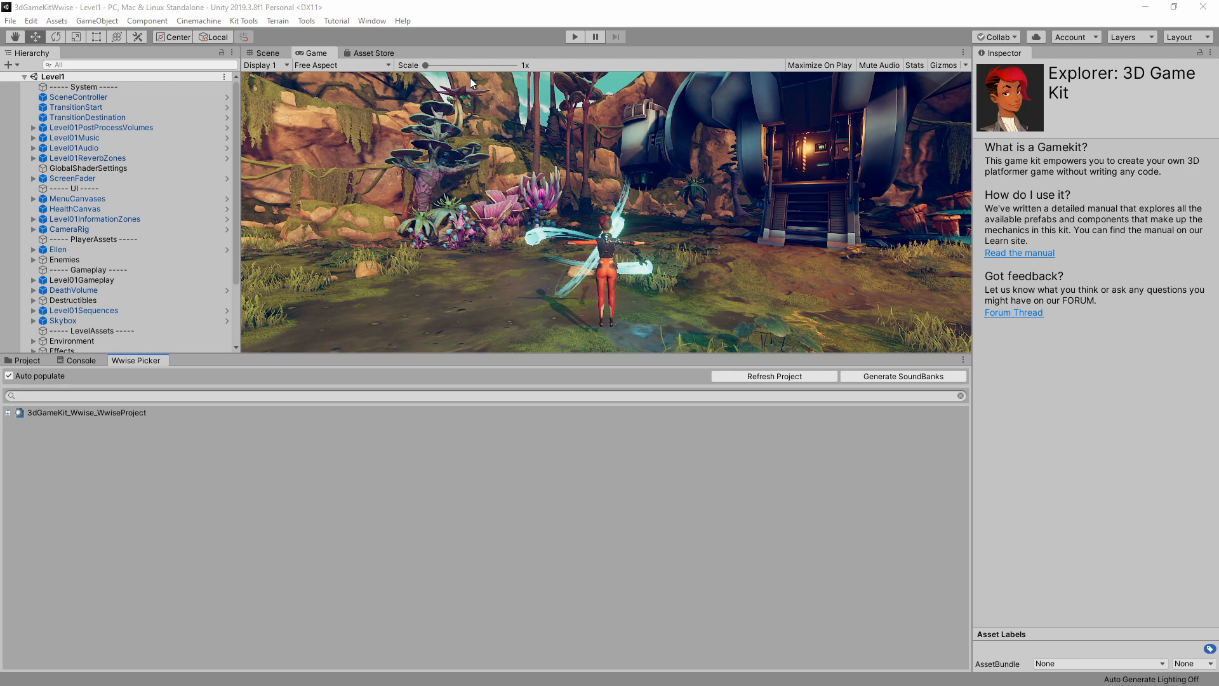
pyautogui.click(574, 37)
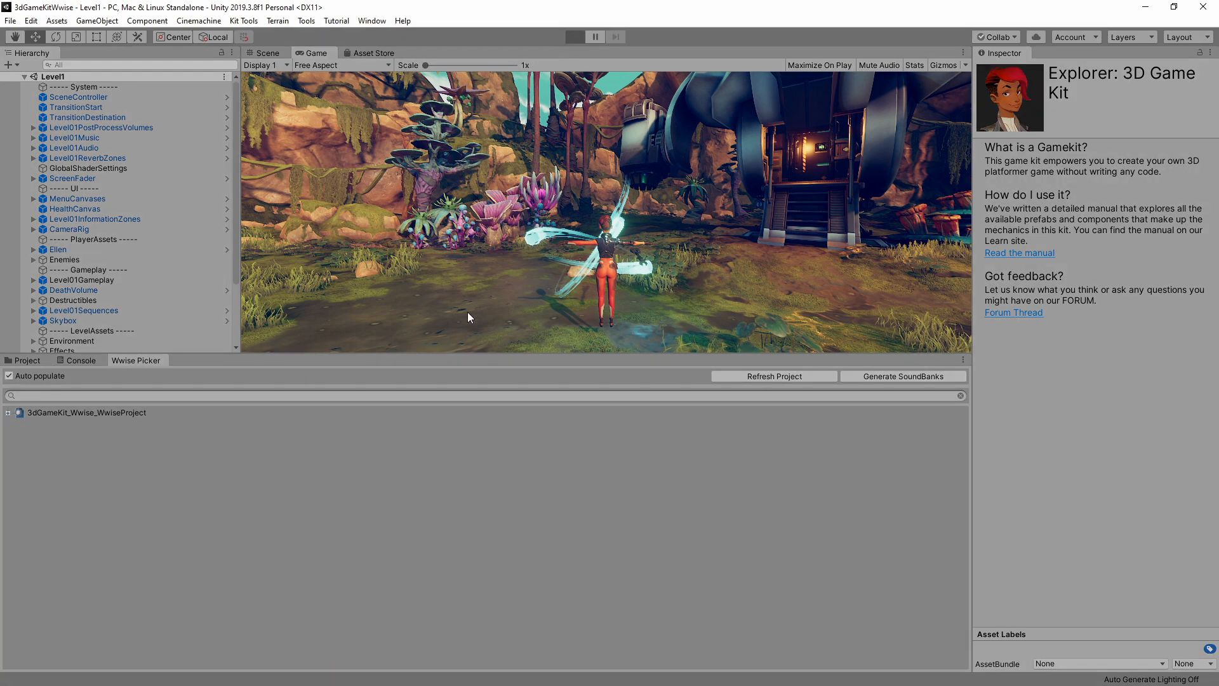
pyautogui.click(574, 37)
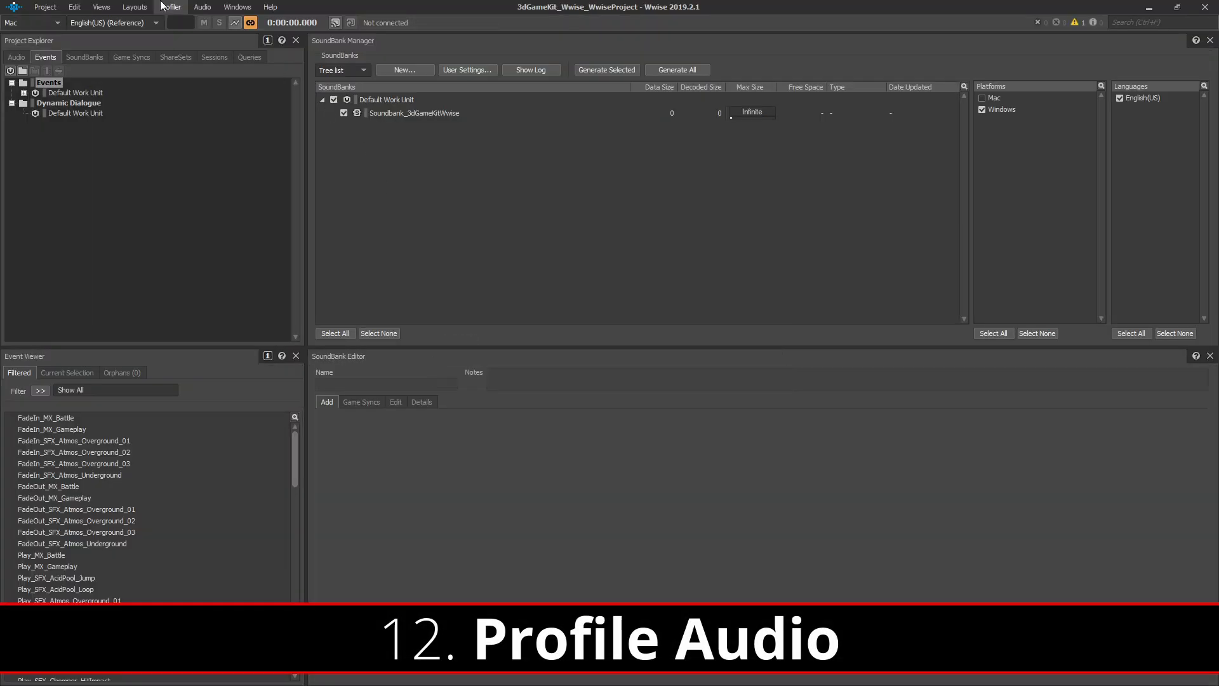
# - Connect the Wwise profiler to the 3dGameKitWwise (Editor) instance on STUDIONET
pyautogui.click(169, 6)
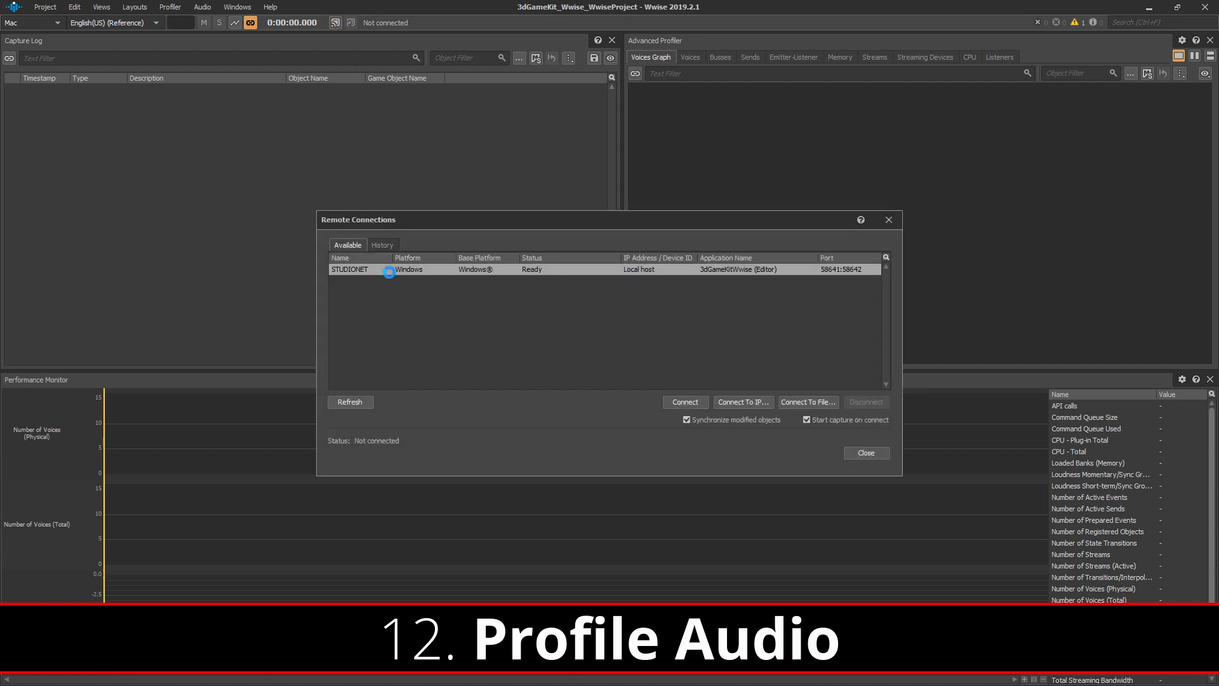
pyautogui.moveTo(623, 363)
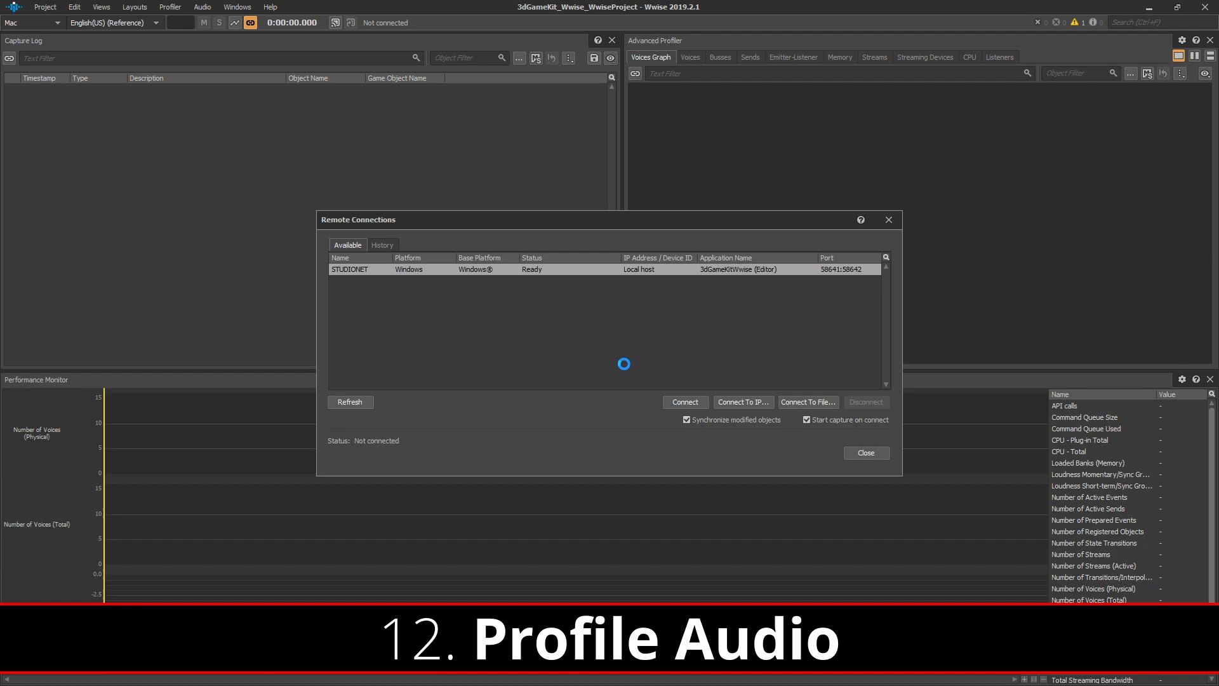
pyautogui.click(685, 403)
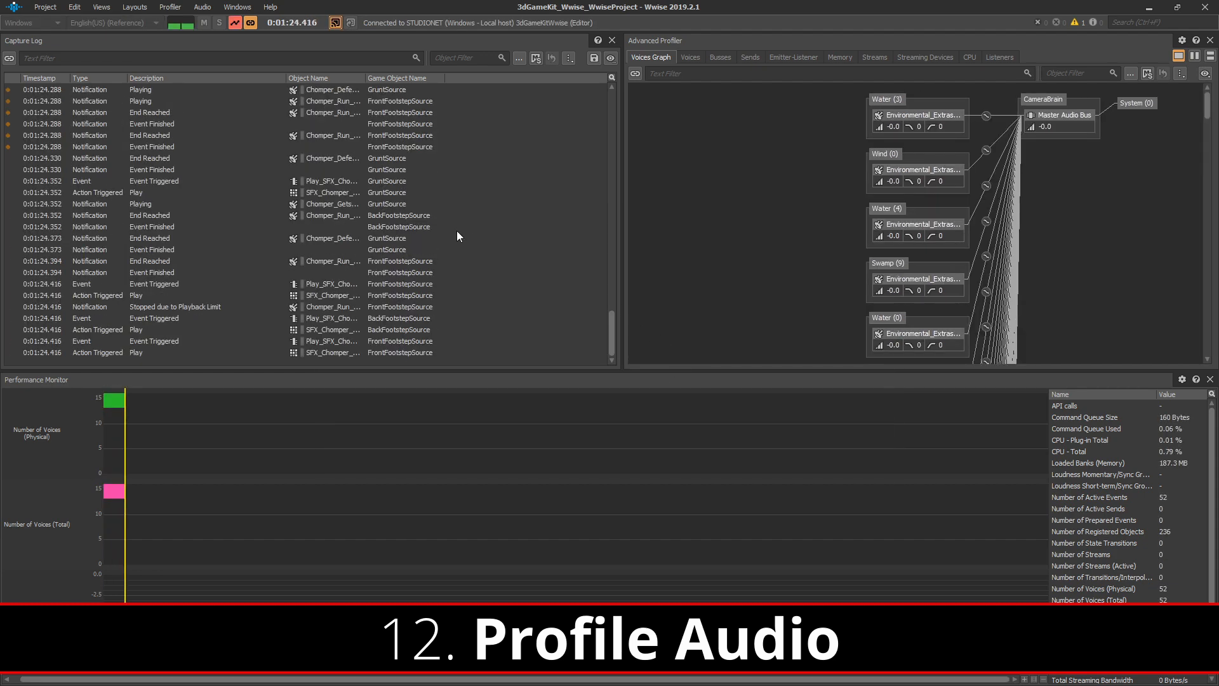